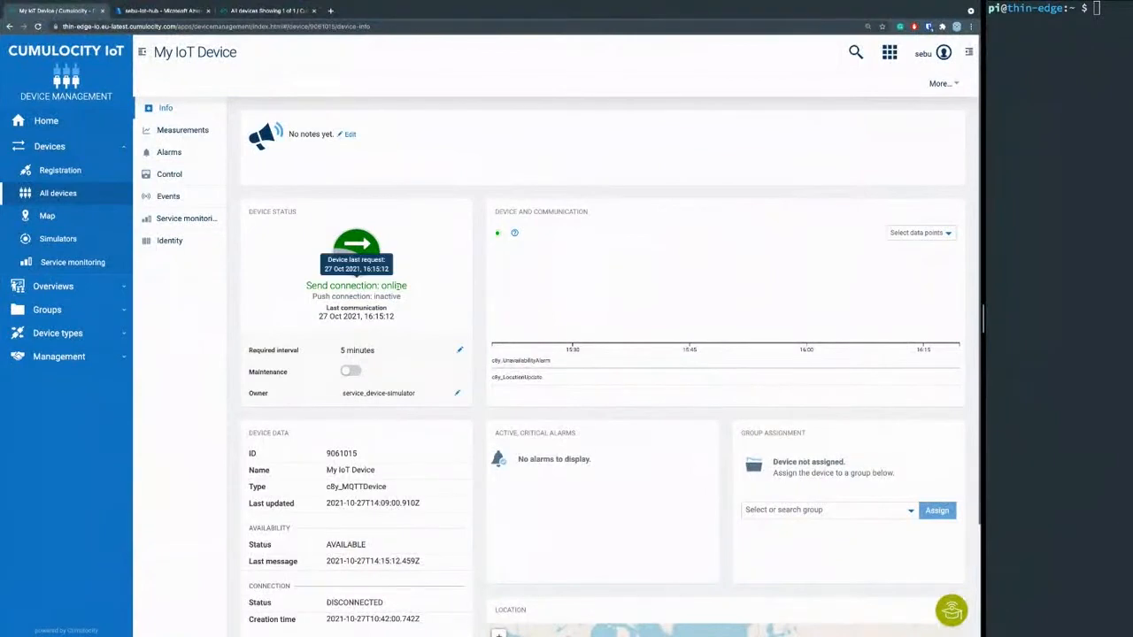
mouse_move(182, 130)
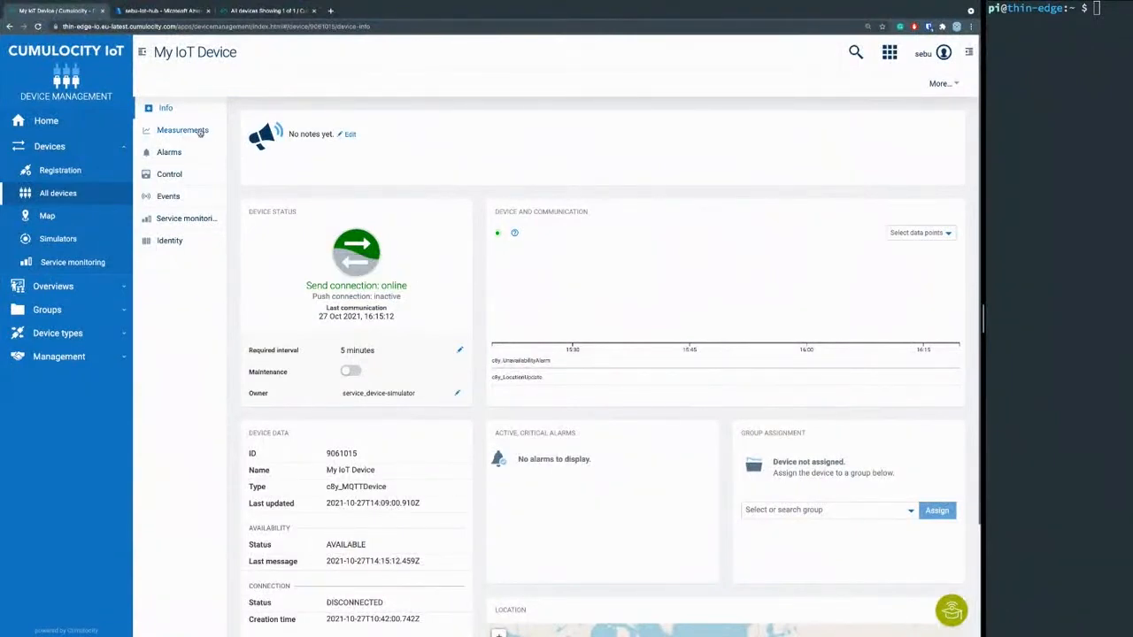
- Open My IoT Device's Measurements to view its Temperature chart swinging between -10 and 10
click(183, 130)
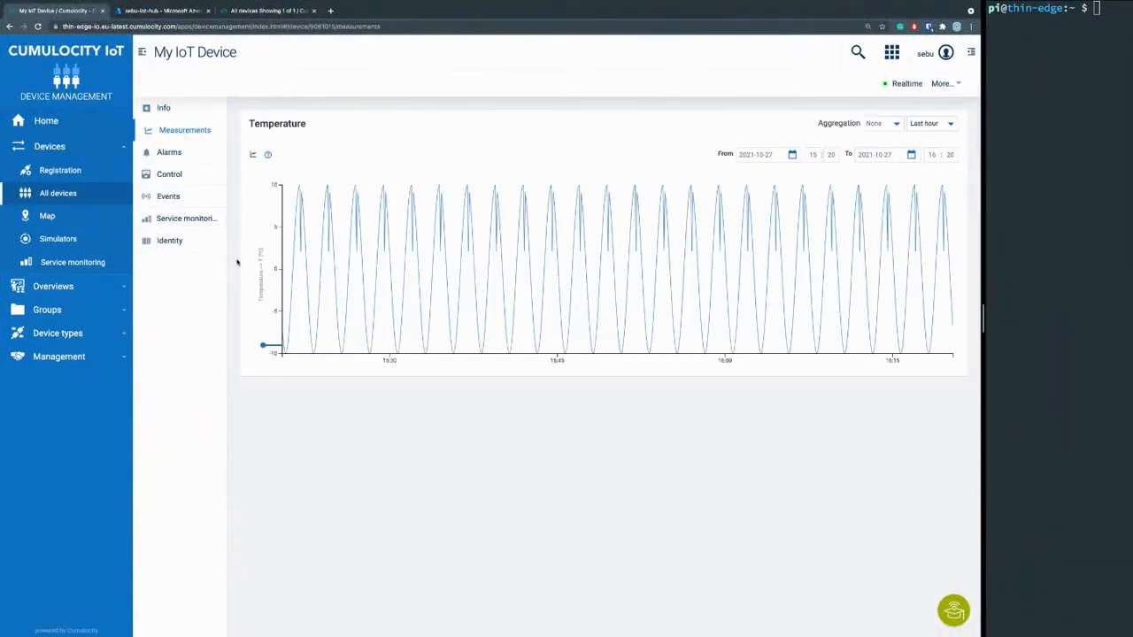
mouse_move(882, 427)
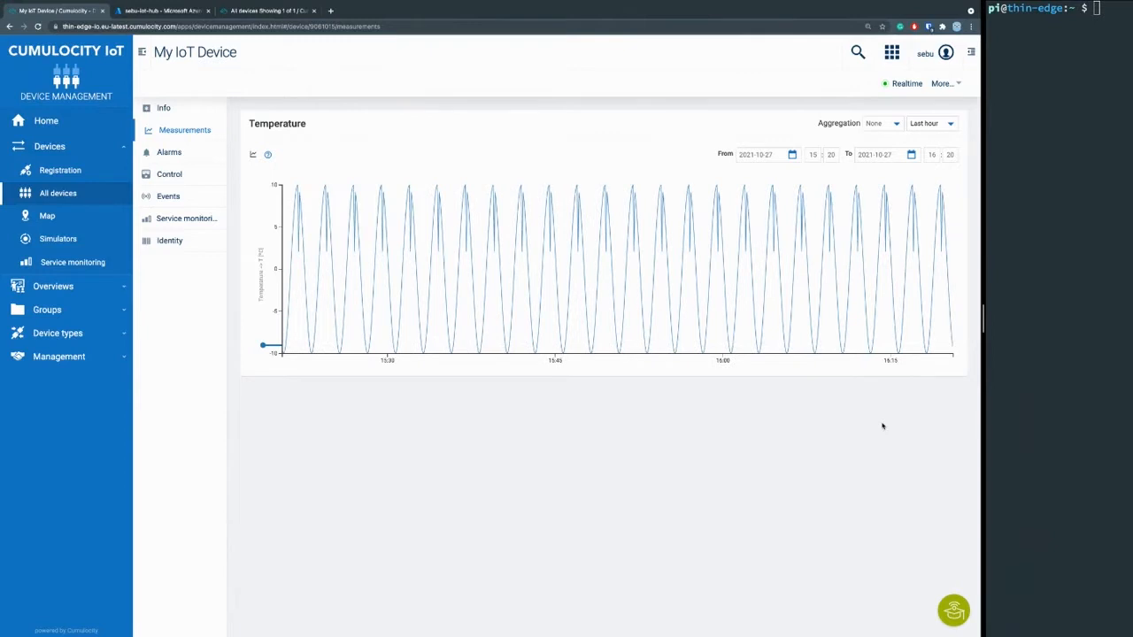
mouse_move(813, 462)
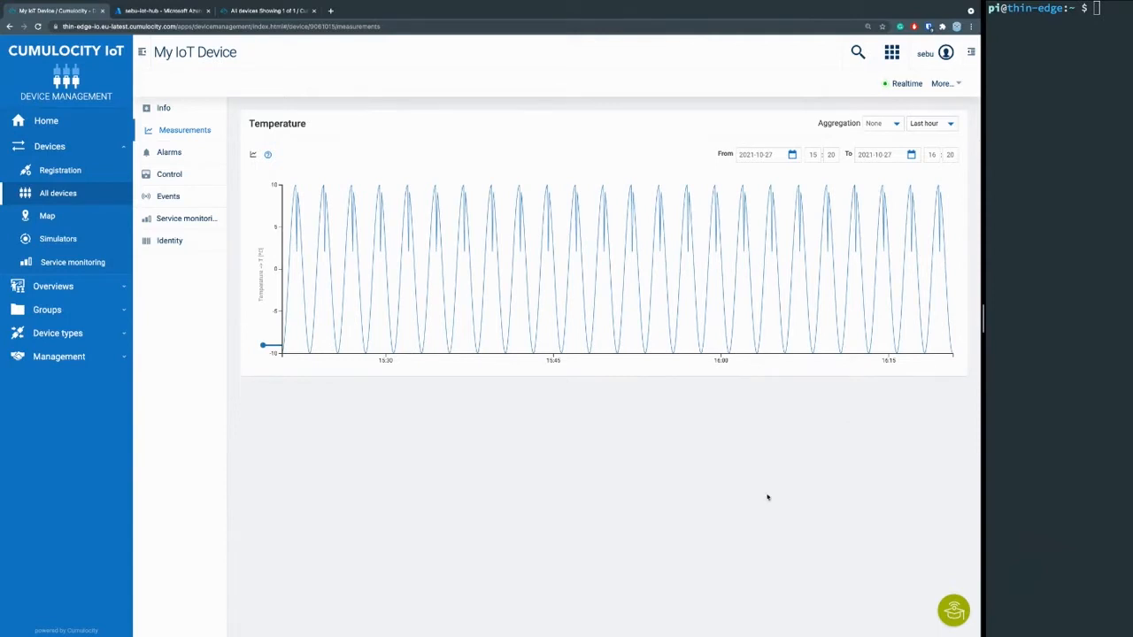
mouse_move(837, 476)
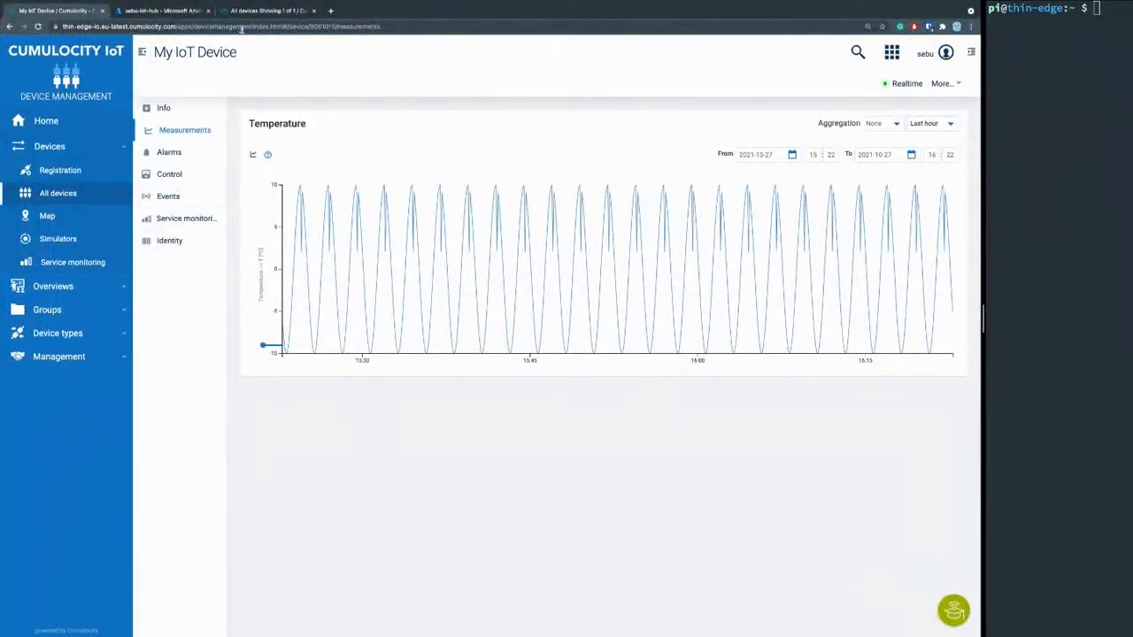
- Check sebu-iot-hub's device list in Azure, confirm it is empty, and return to Overview
click(265, 9)
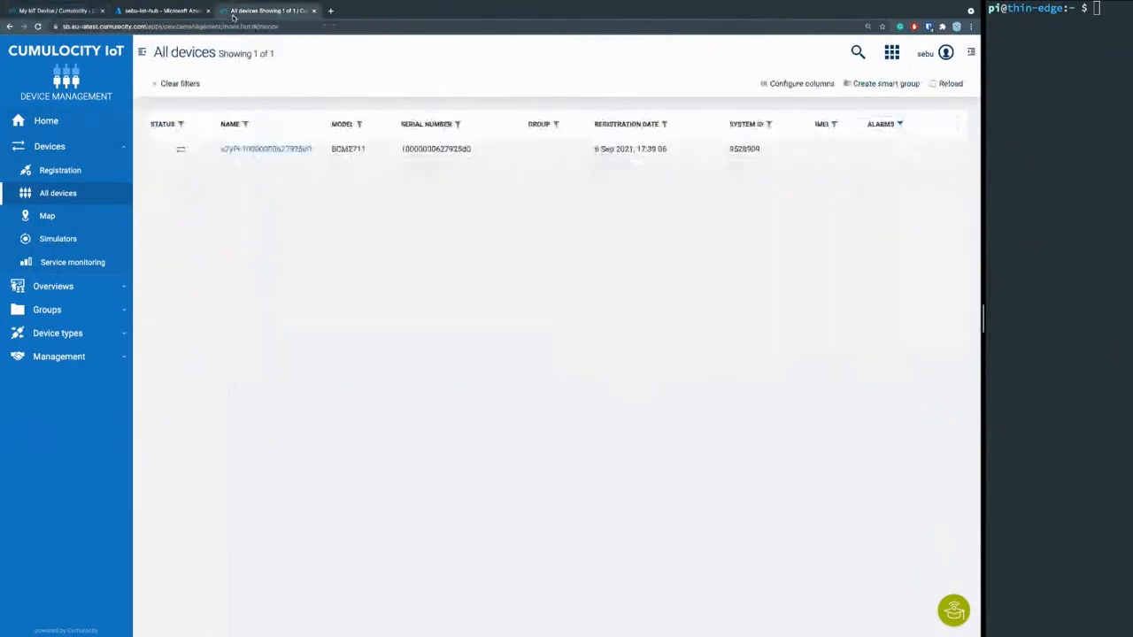
click(163, 8)
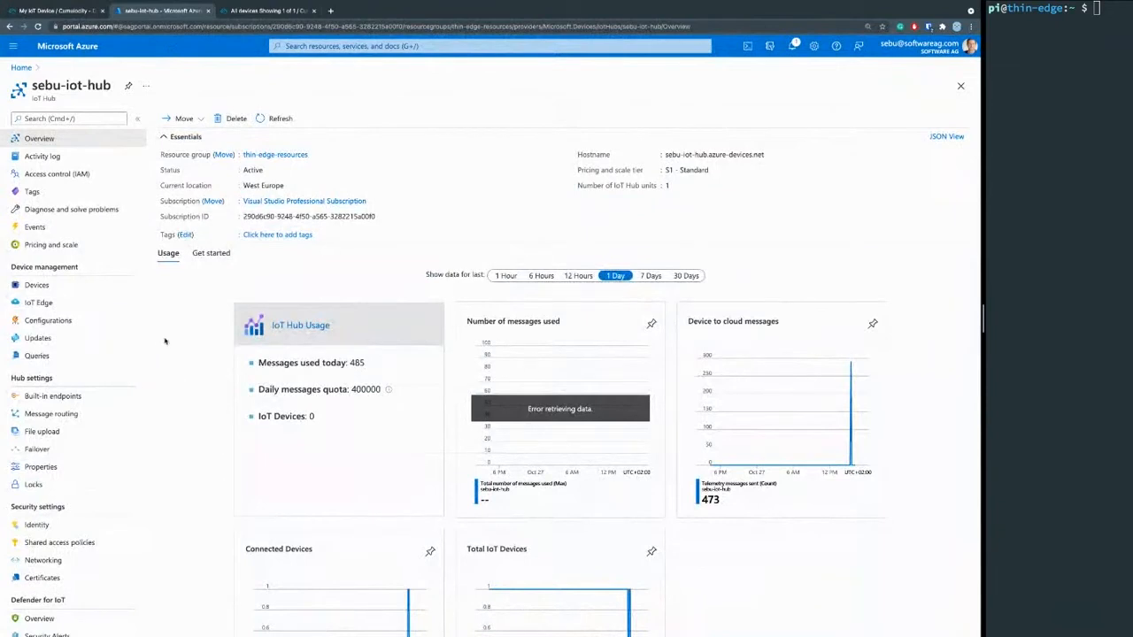
mouse_move(202, 115)
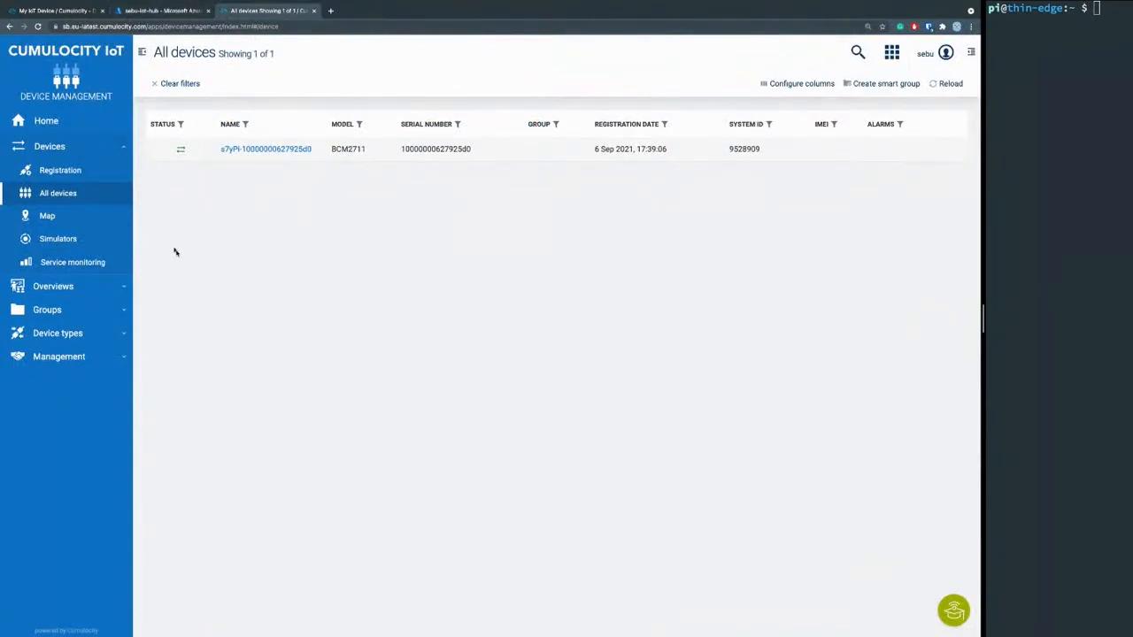
mouse_move(296, 188)
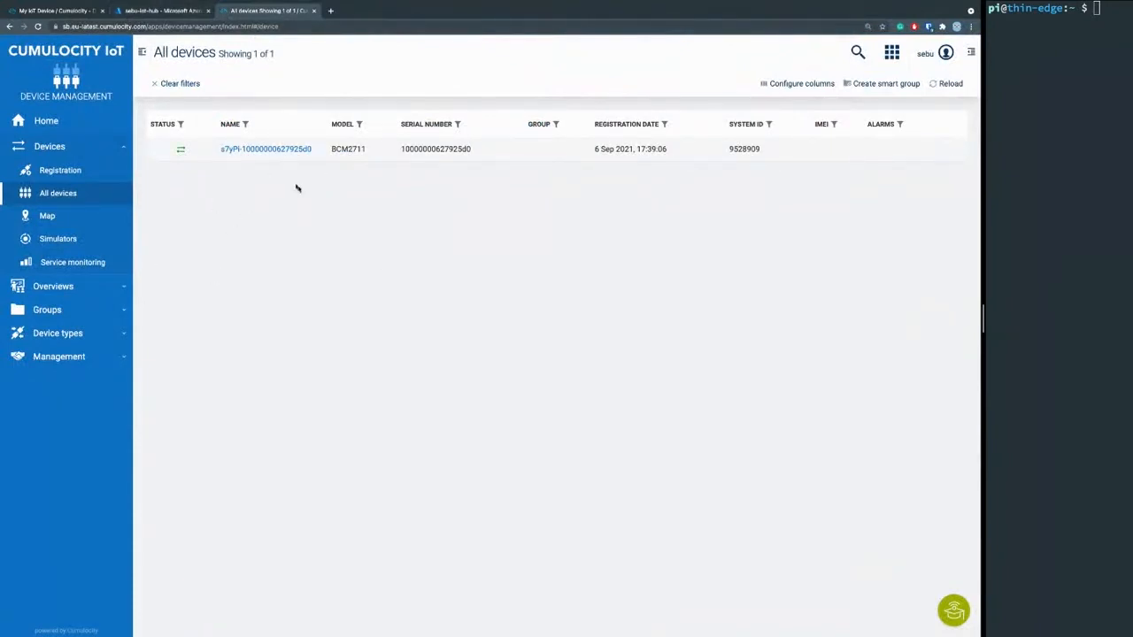
click(155, 10)
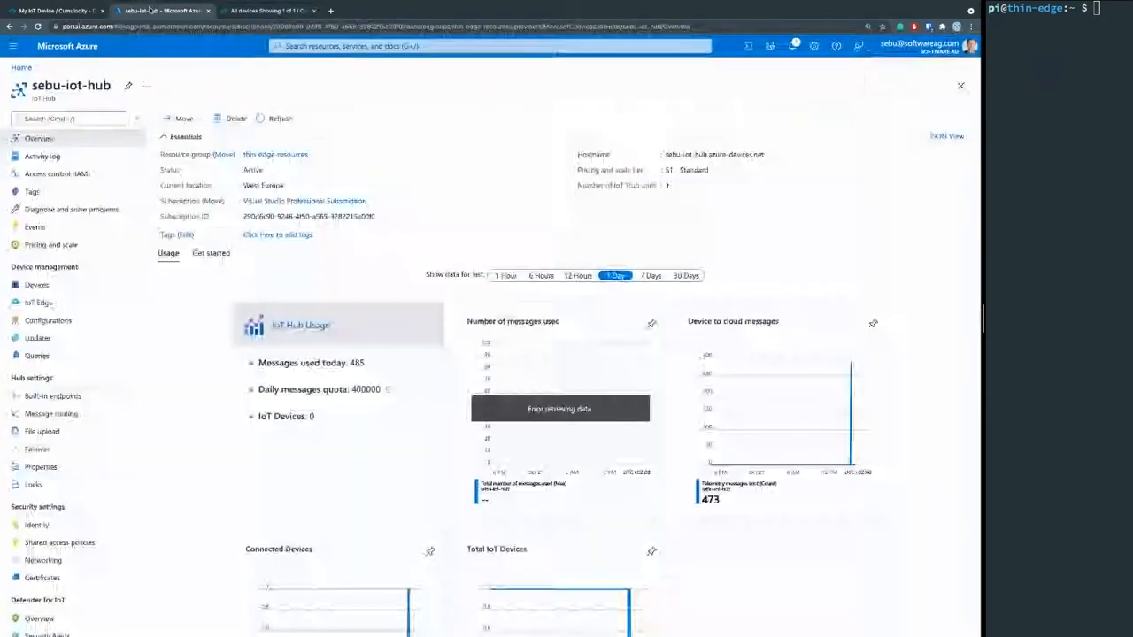
click(36, 285)
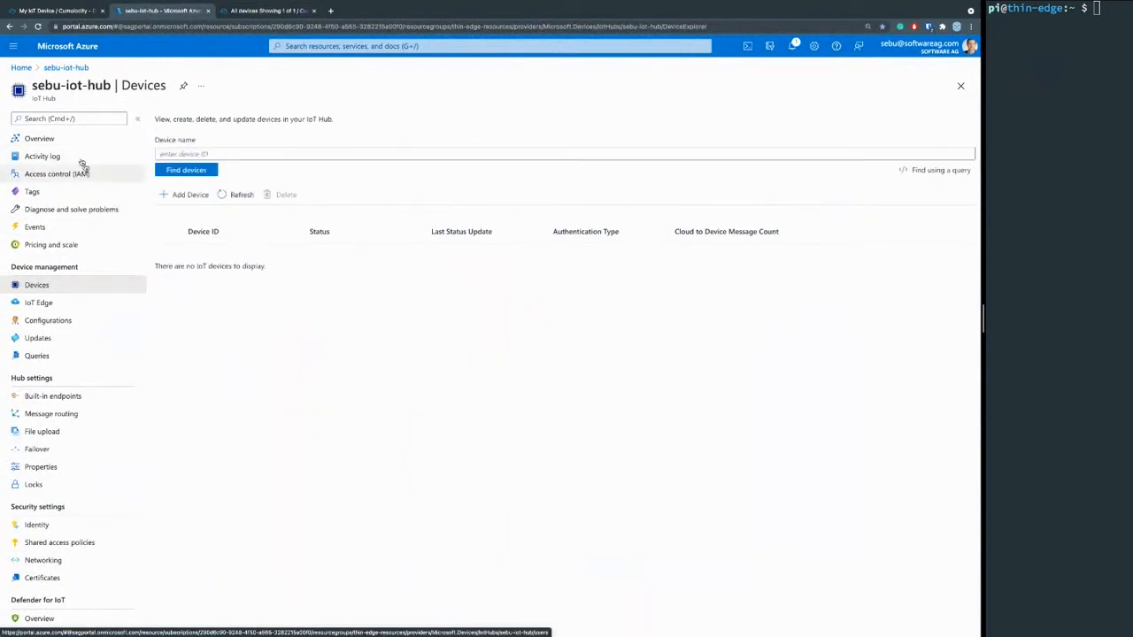
click(38, 138)
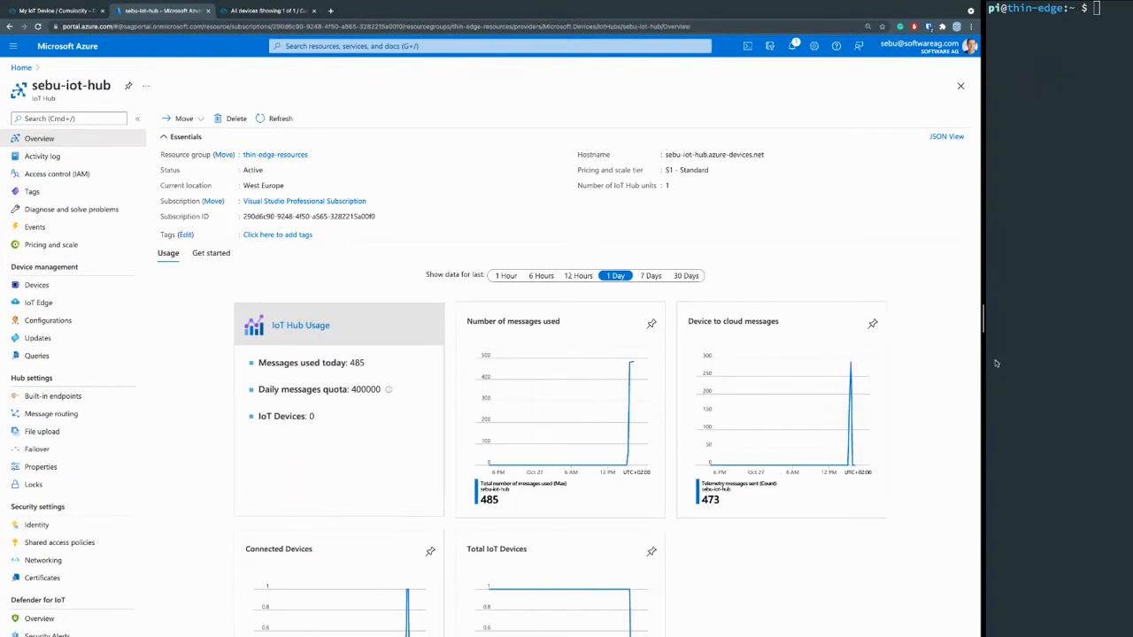
mouse_move(982, 327)
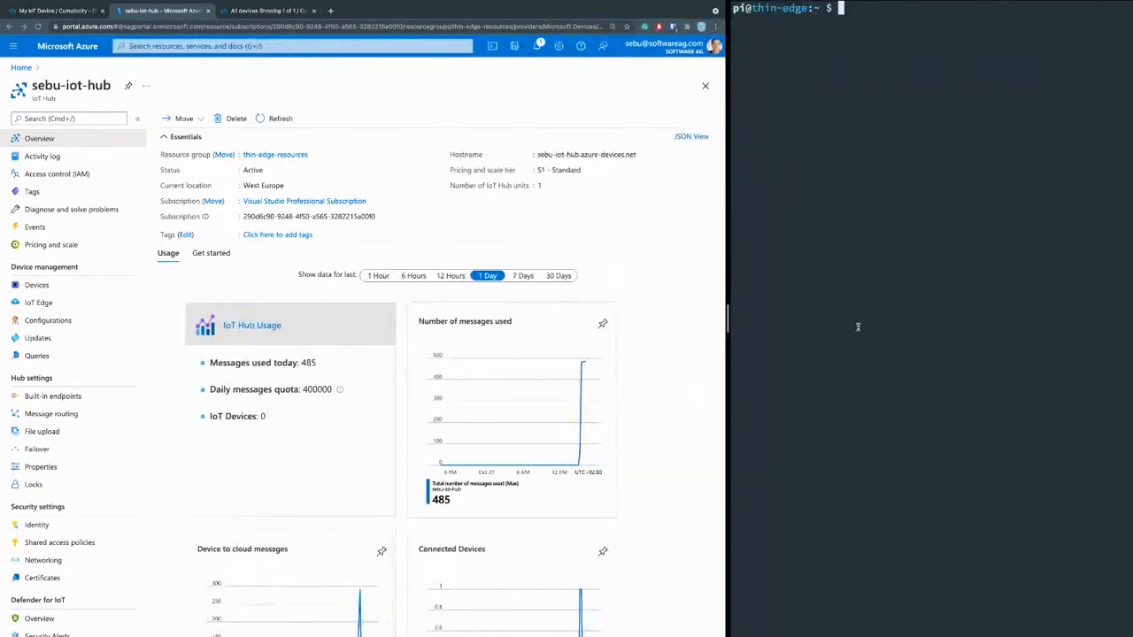
- List tedge's help, then create a device certificate with device id meetup-demo
text(t)
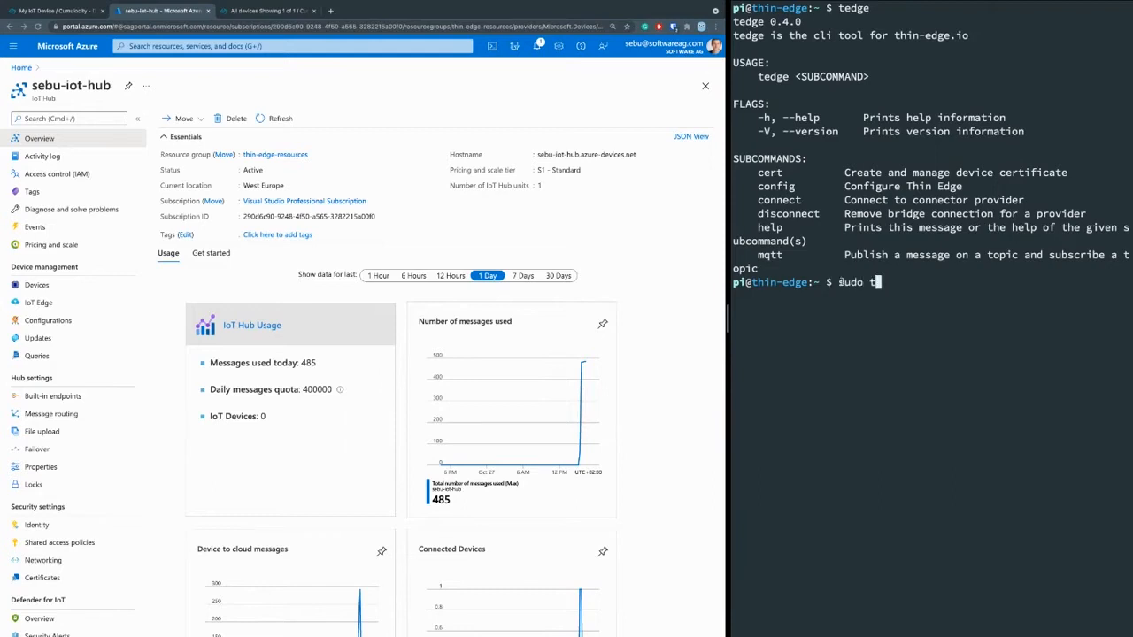
text(edge cert create --devic)
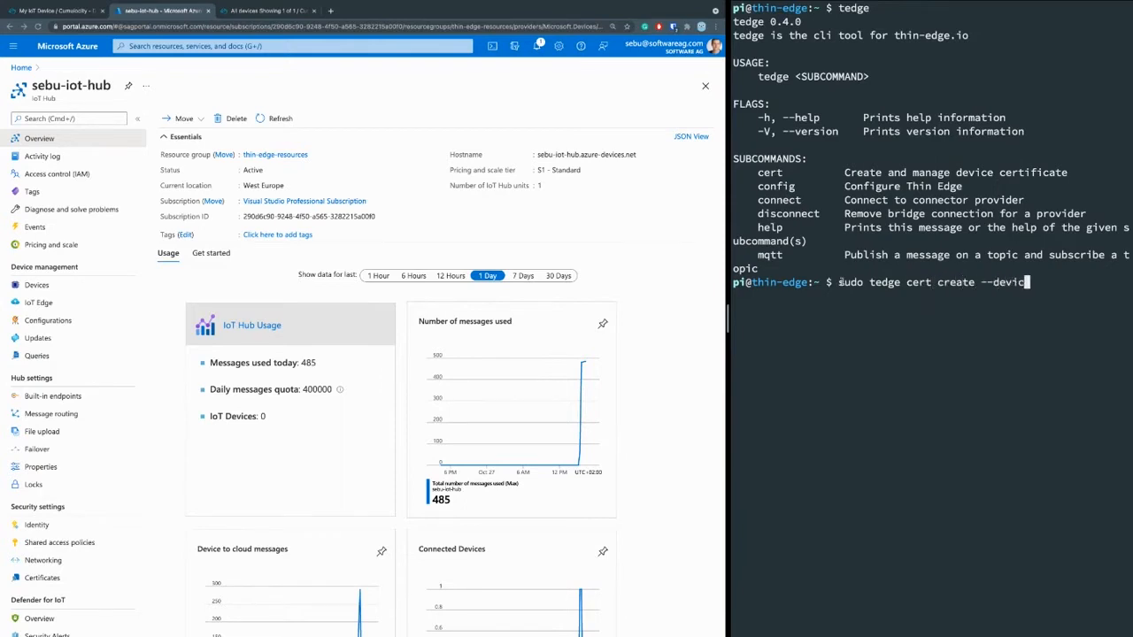
text(e-id)
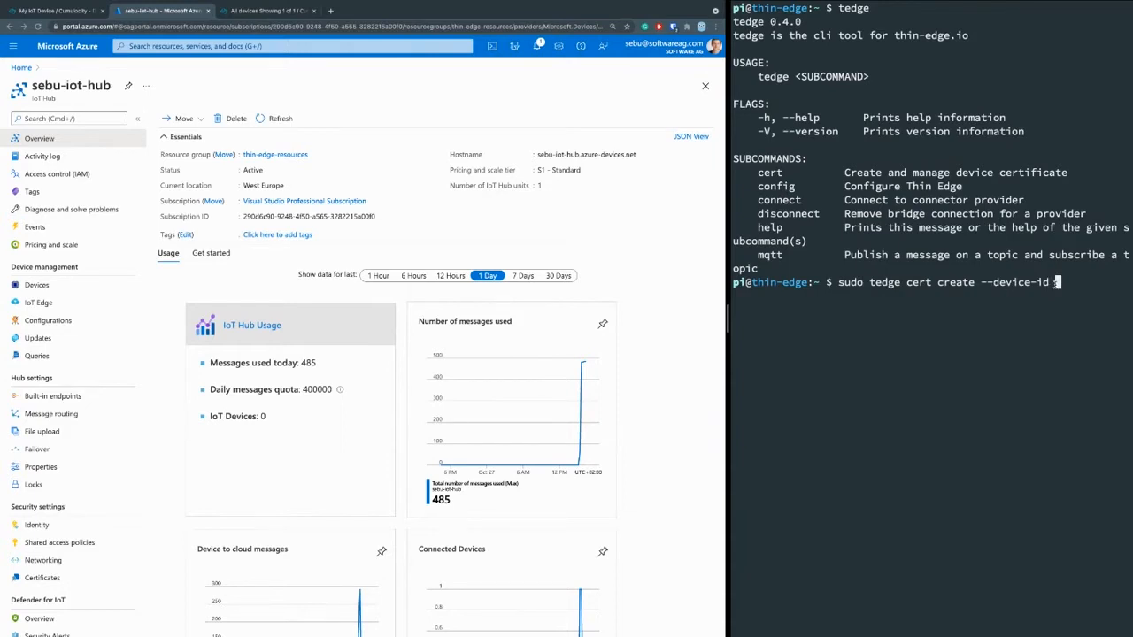
text(meetup)
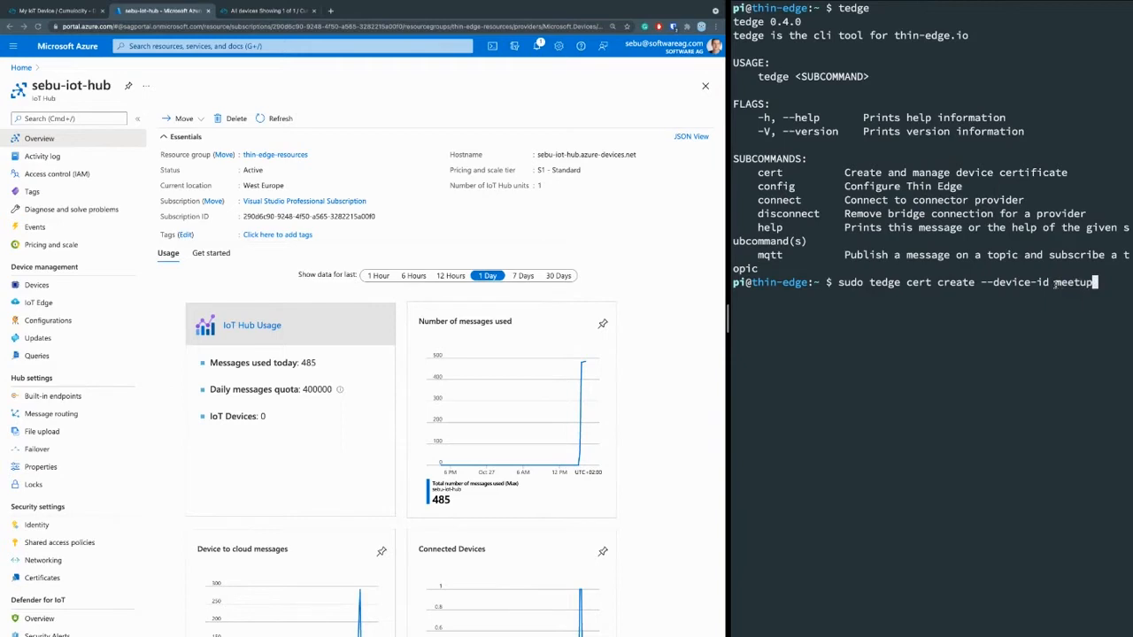
text(-demo)
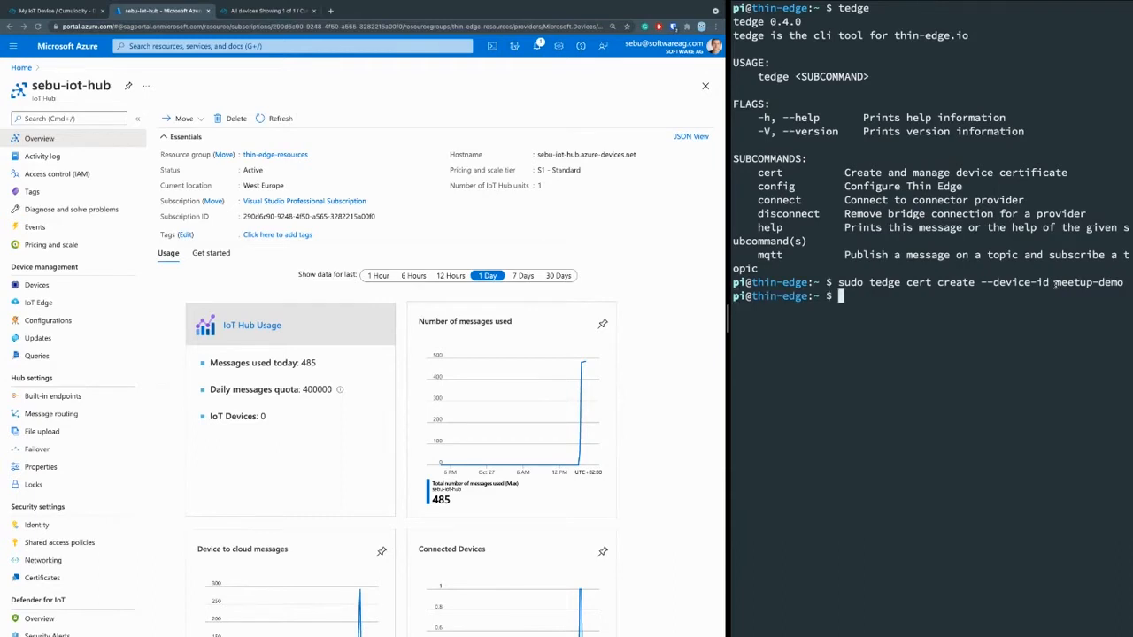
text(sudo tedge config)
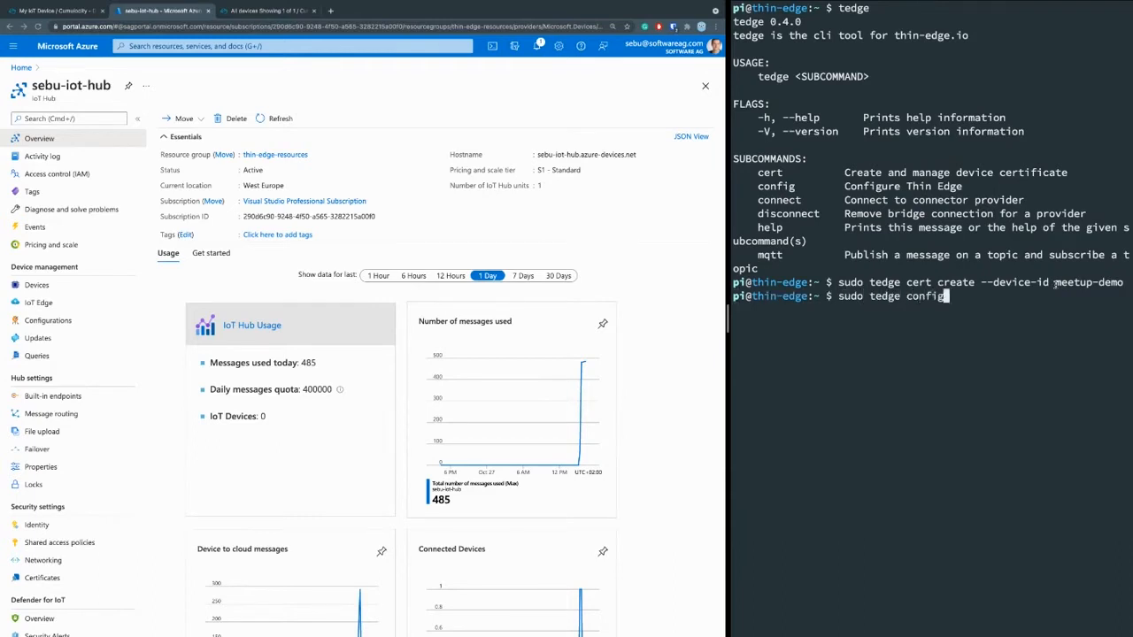
- List the tedge configuration showing device.id meetup-demo, certificate paths and mqtt port 1883
text(list)
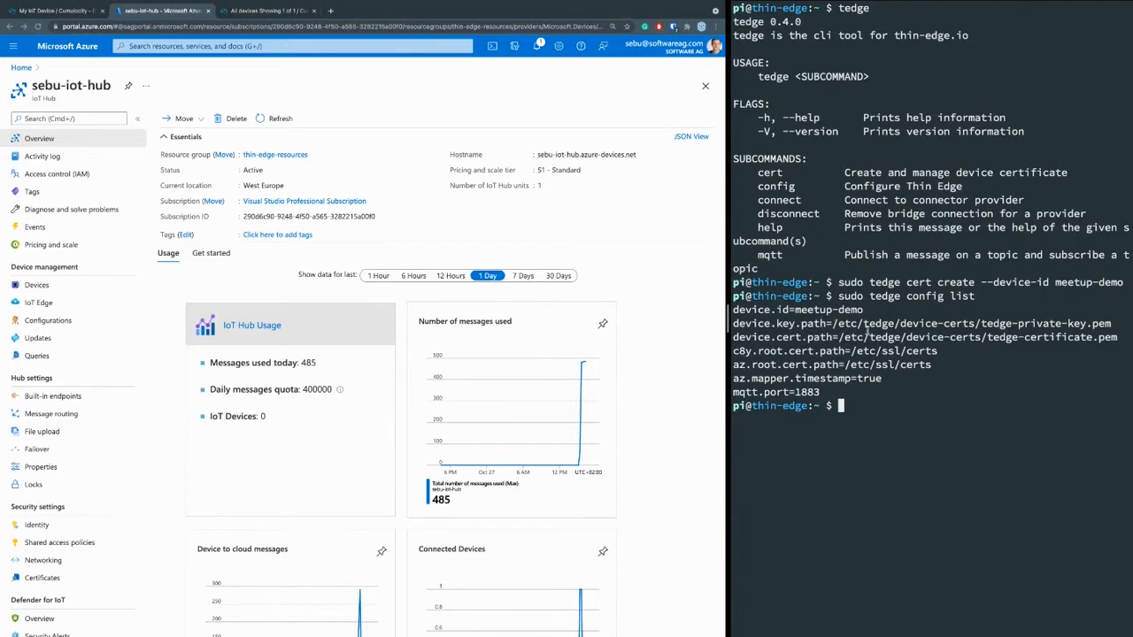
mouse_move(852, 324)
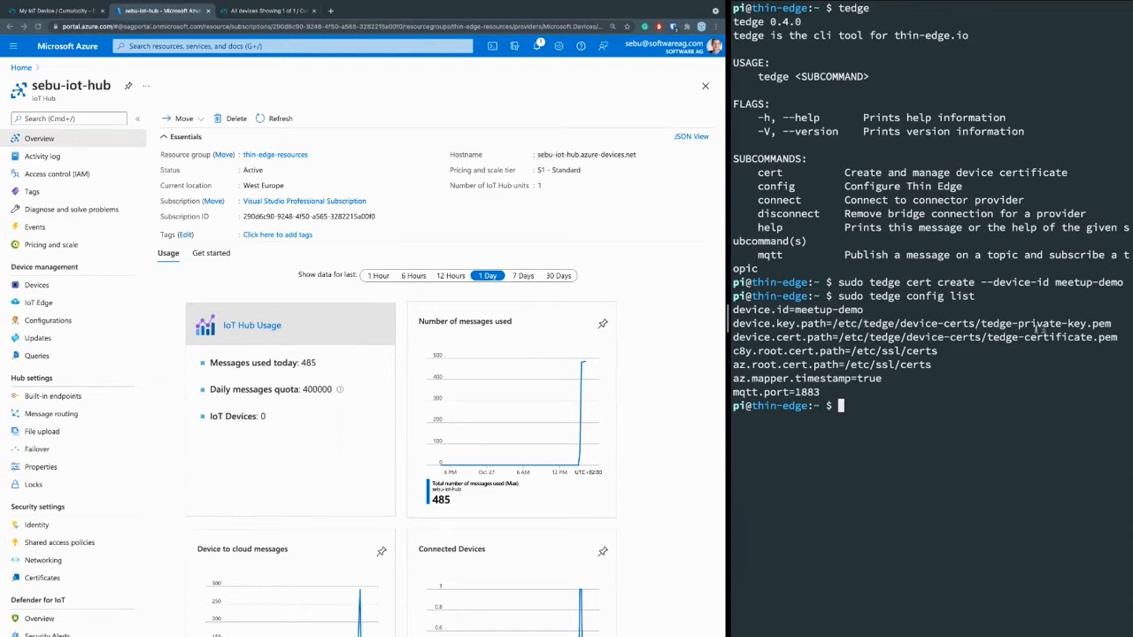
mouse_move(1071, 317)
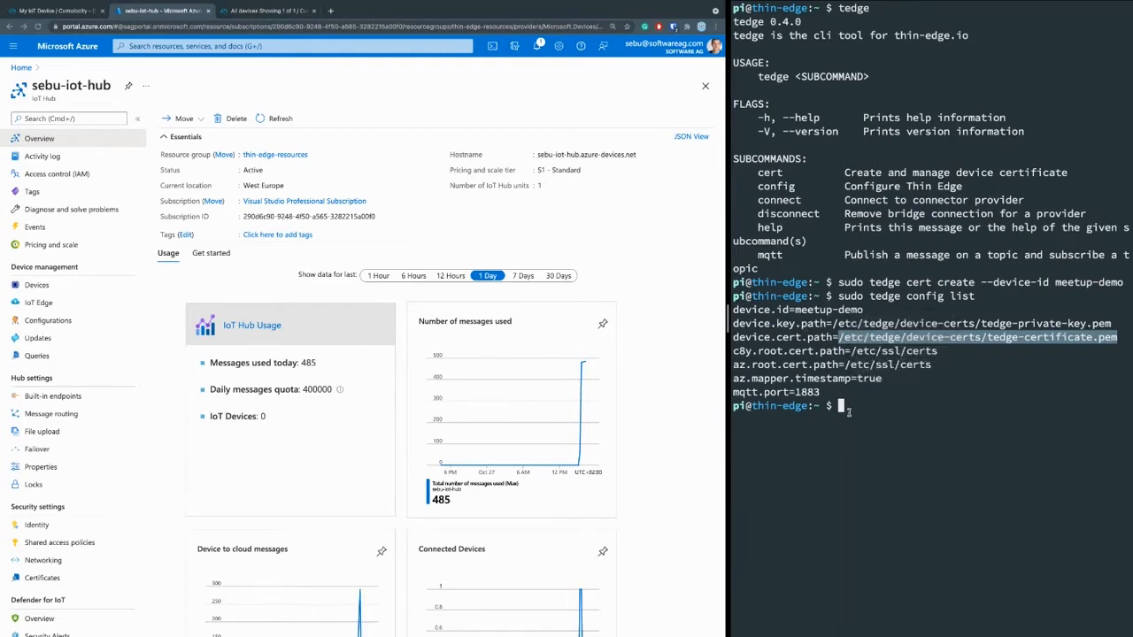
mouse_move(840, 407)
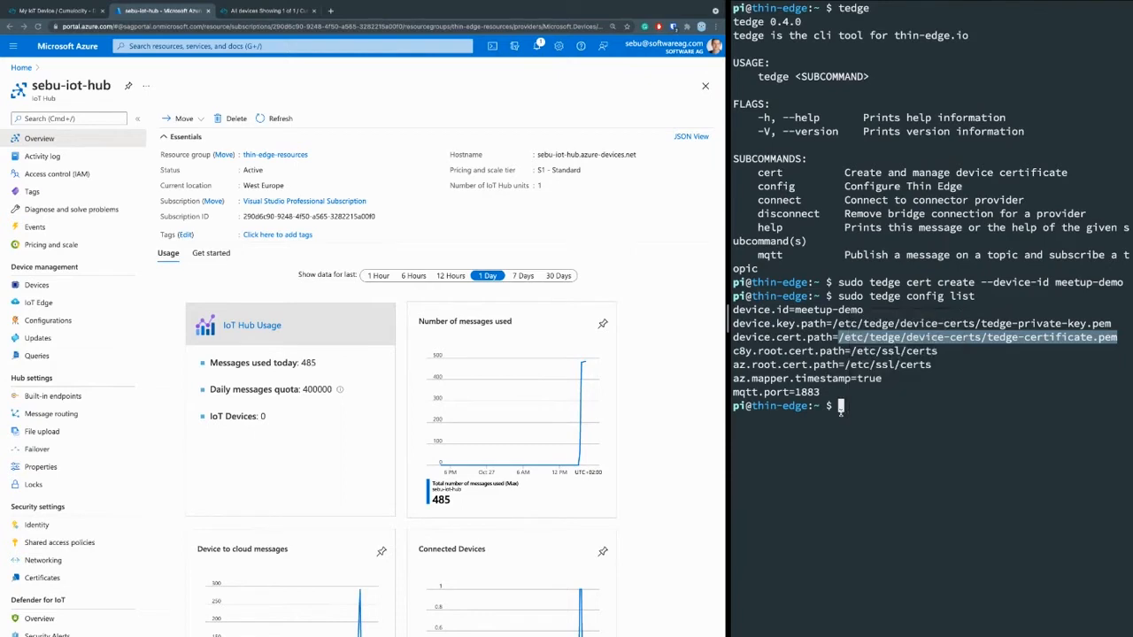
text(sudo tedge)
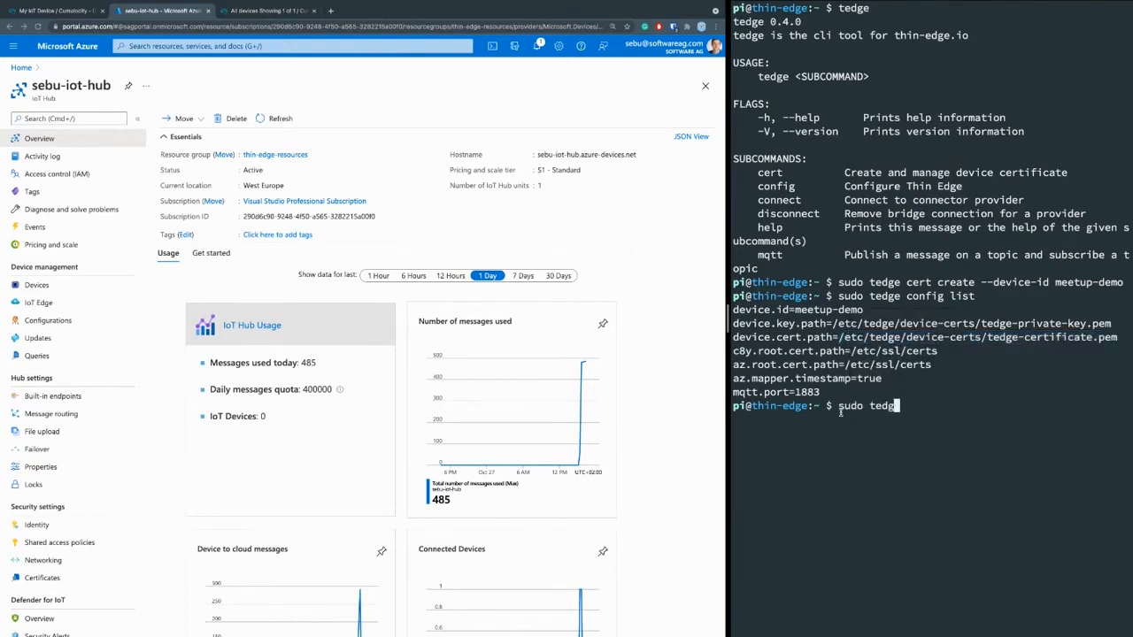
- Show the meetup-demo certificate, valid Oct 2021 to Oct 2022, with its thumbprint
text(cert show)
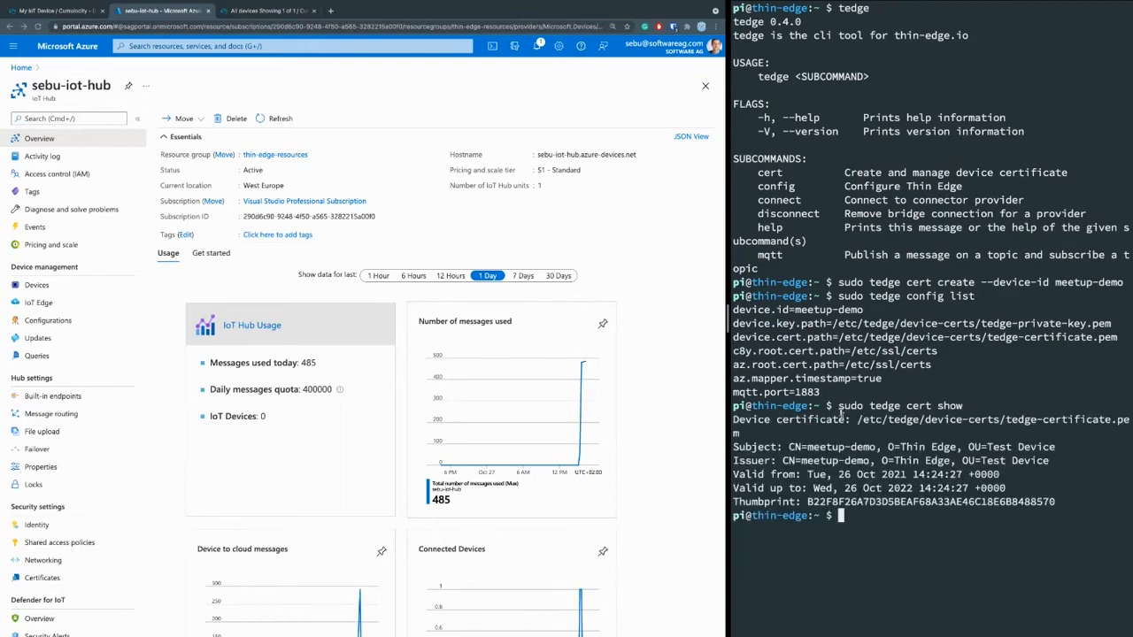
mouse_move(826, 558)
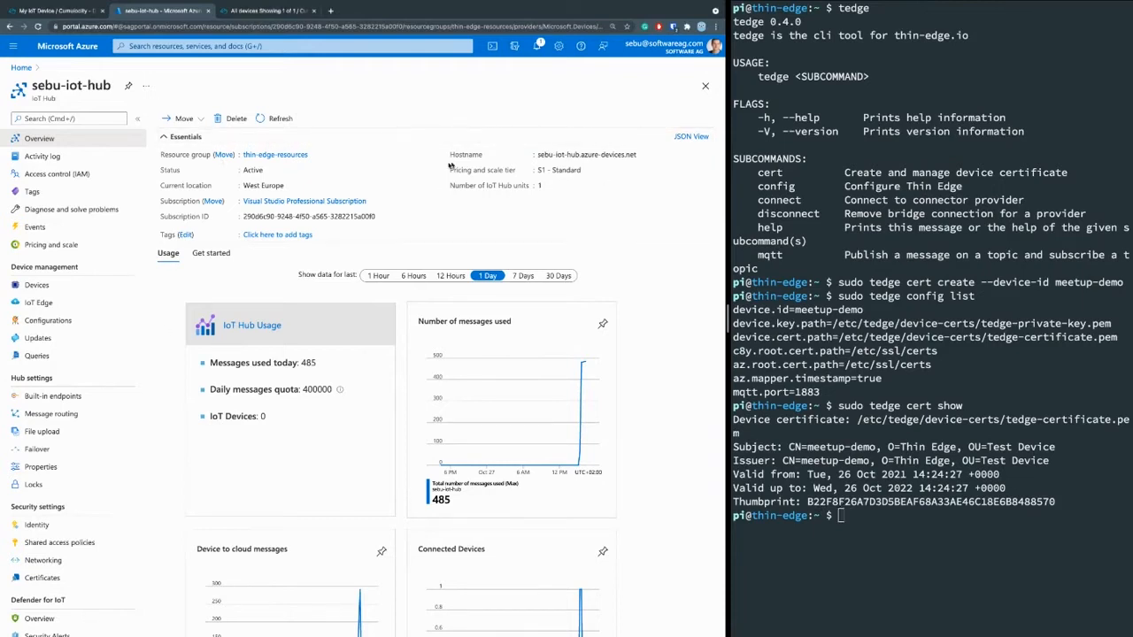
mouse_move(656, 154)
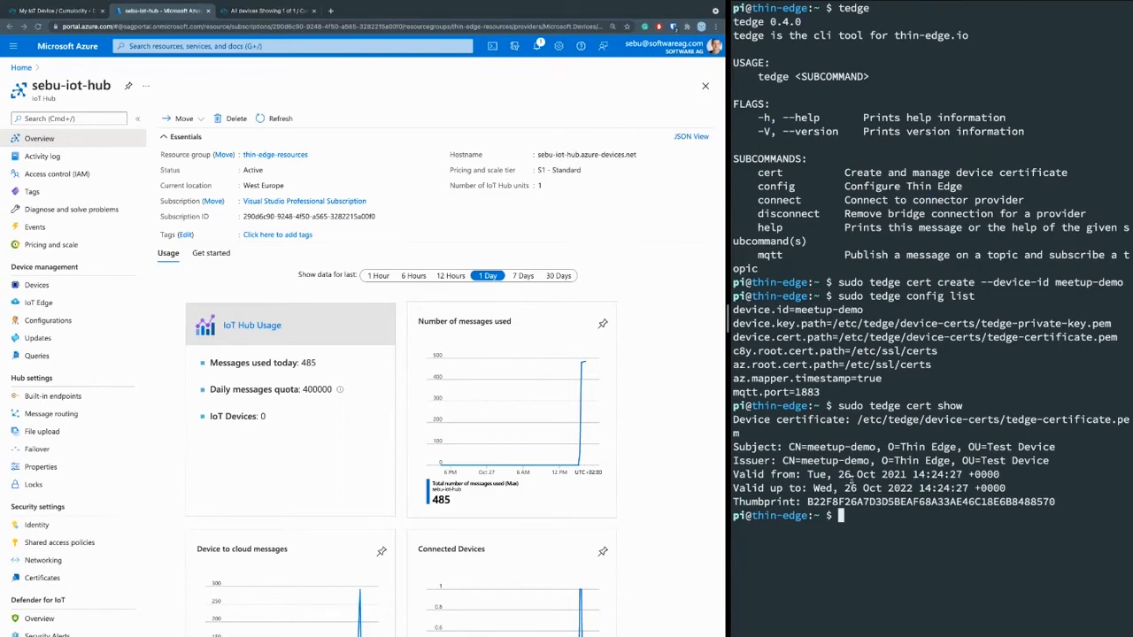
- Set az.url to sebu-iot-hub.azure-devices.net and recheck Azure's still-empty device list
text(sudo tedge config set az.url seb)
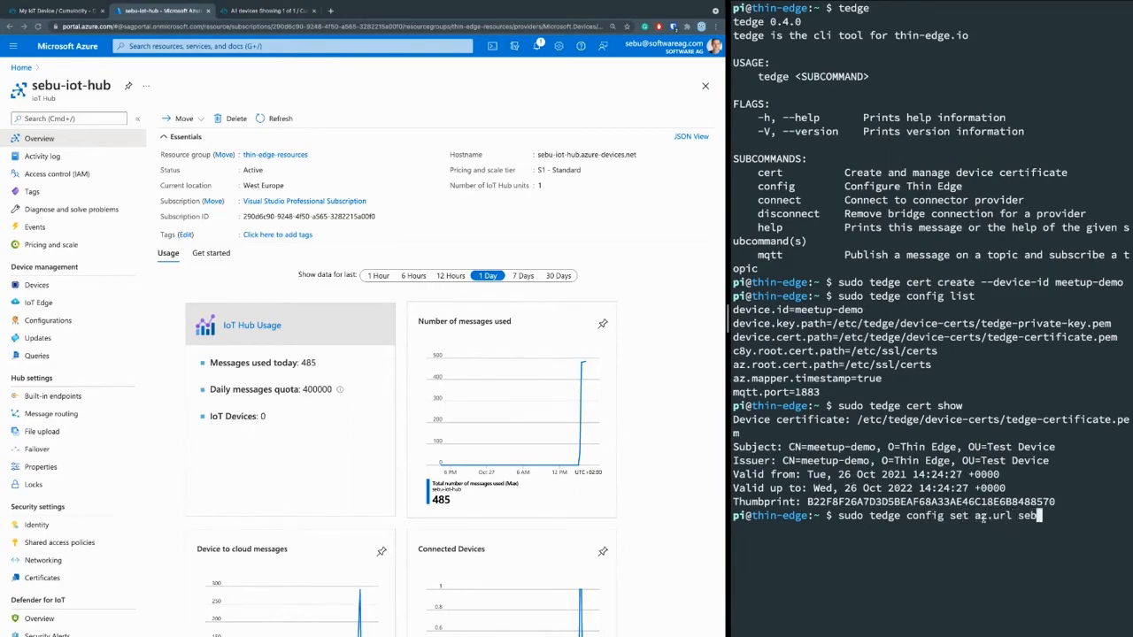
text(u-iot-hub.azure-devices.net)
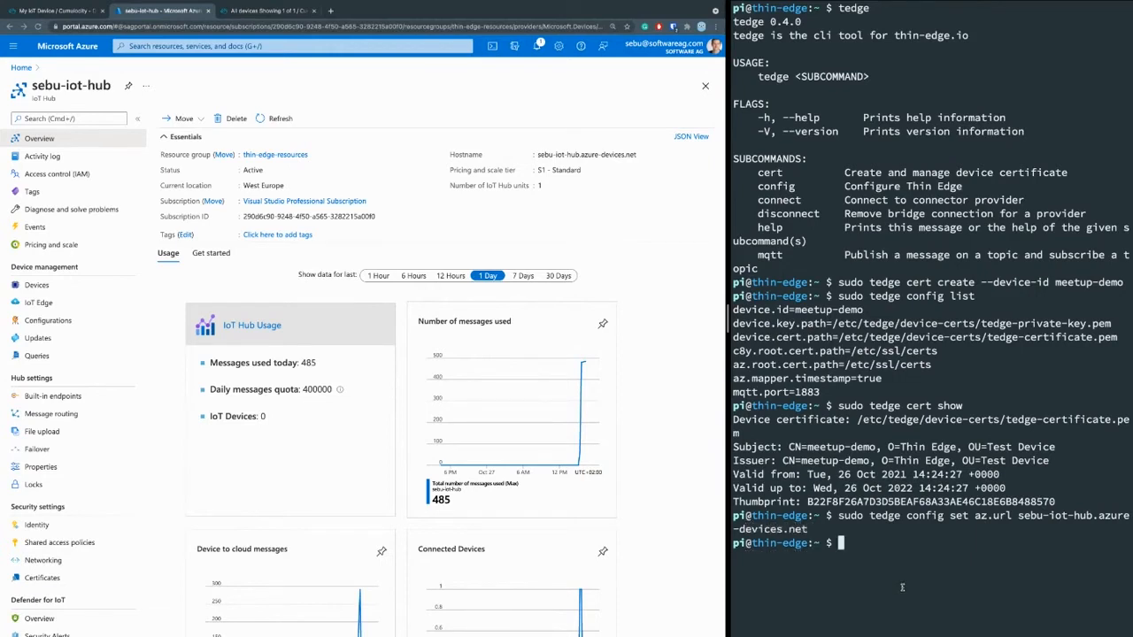
text(s)
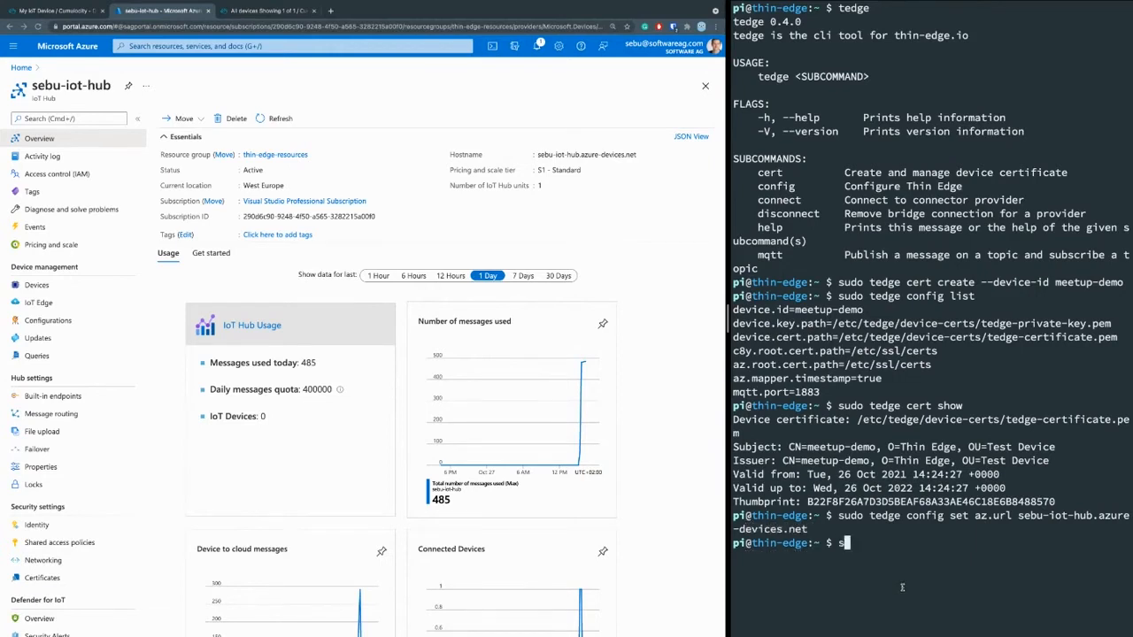
text(udo)
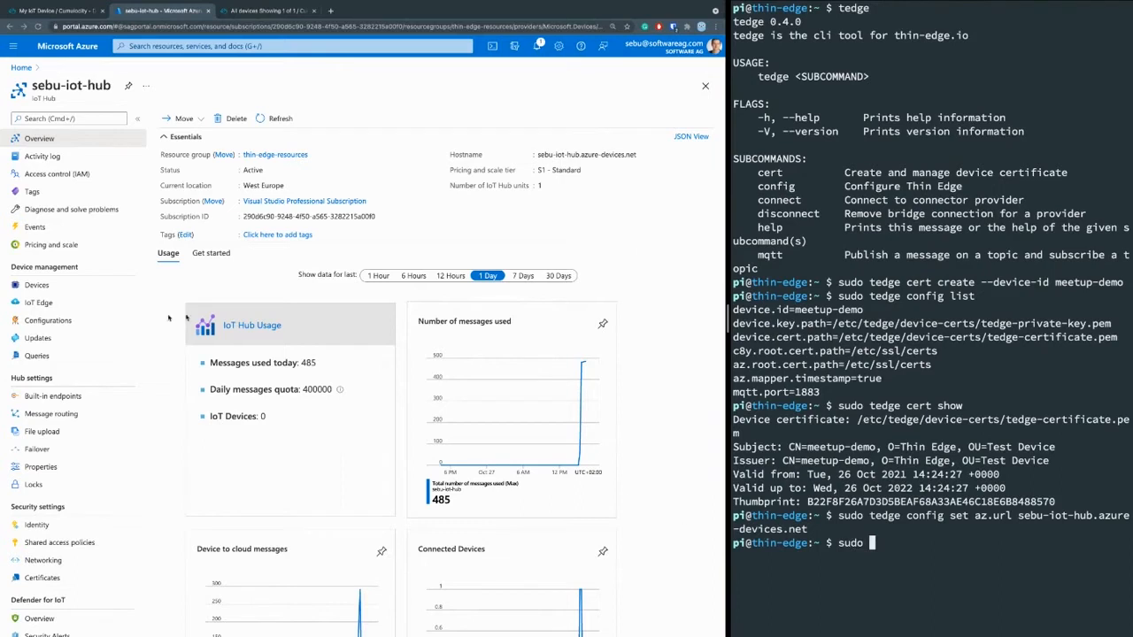
click(37, 284)
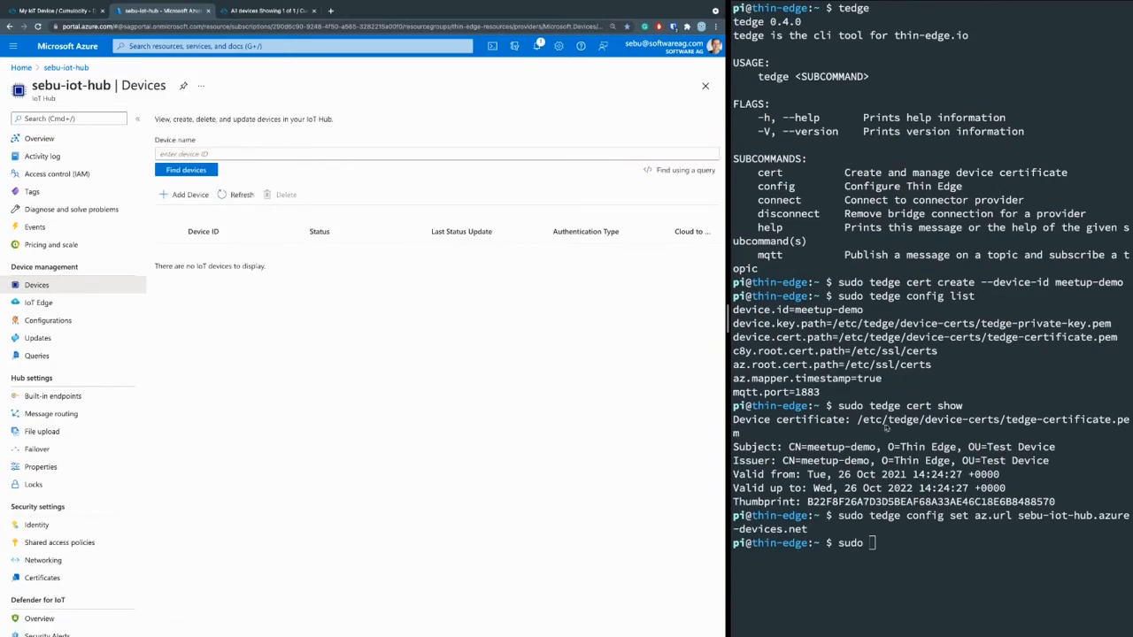
- Add Azure device meetup-demo using X.509 self-signed thumbprint B22F8F26A7D3D5BEAF68A33AE46C18E6B8488570
double_click(938, 502)
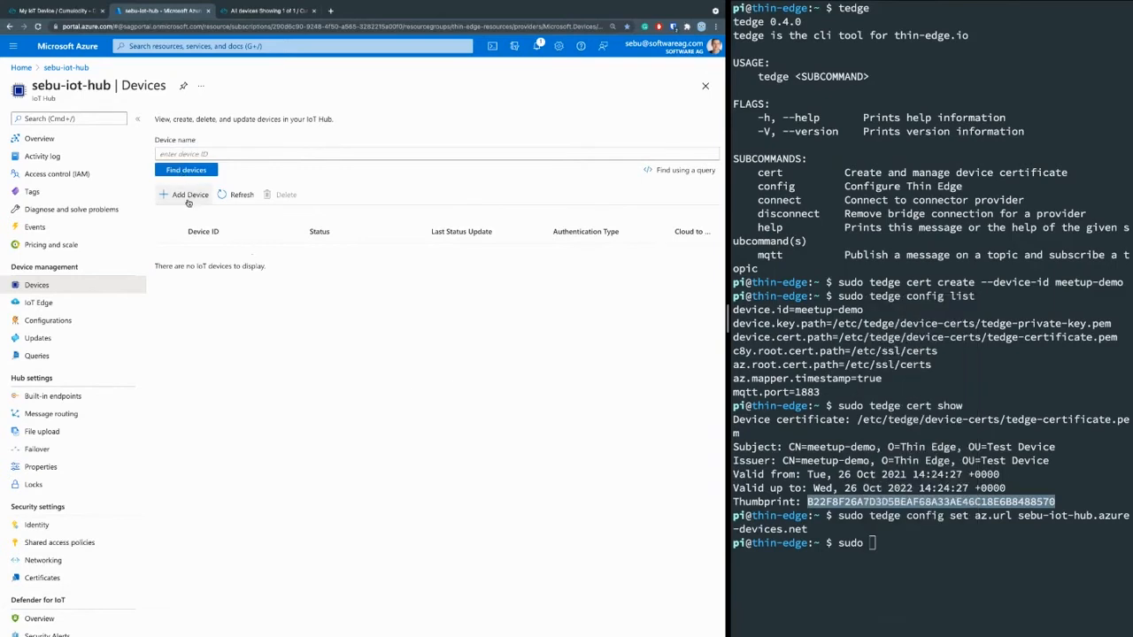
click(184, 195)
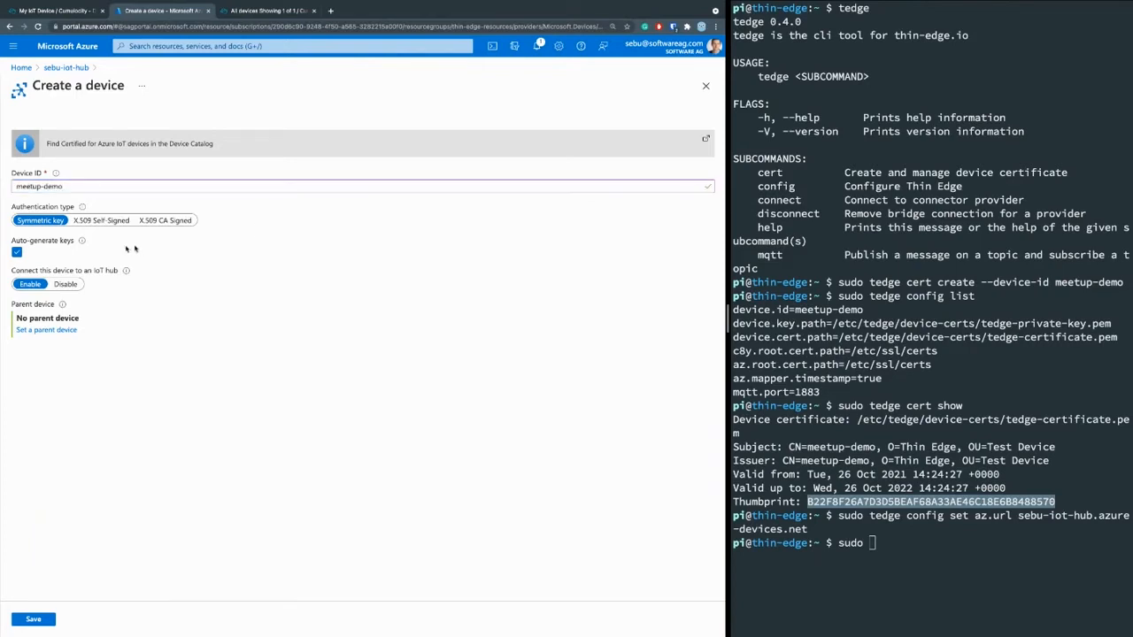
mouse_move(100, 221)
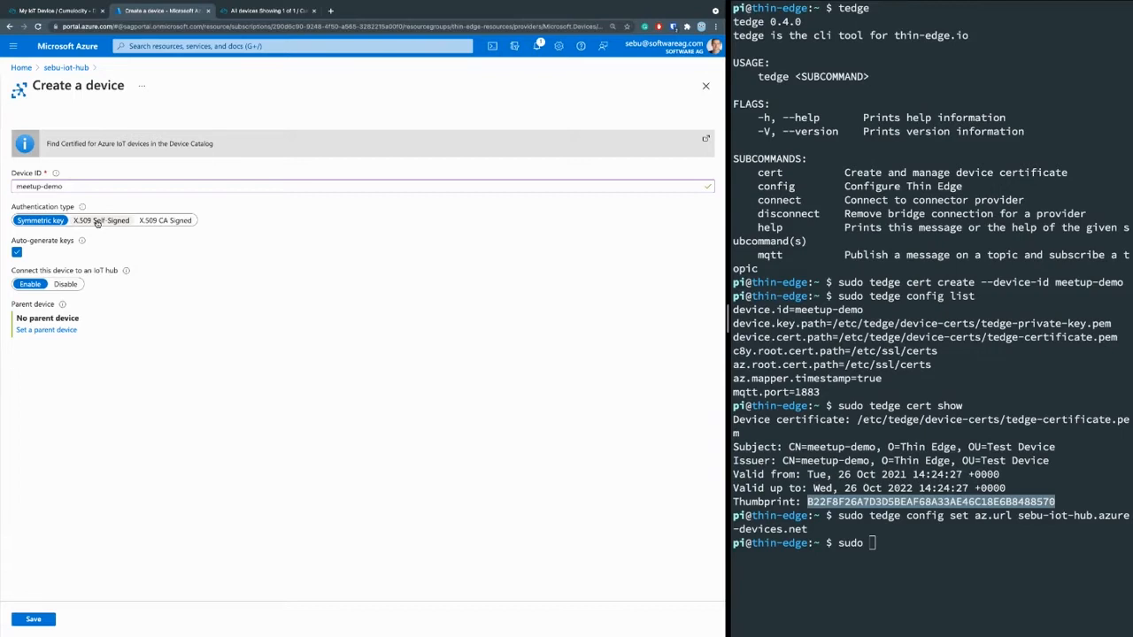
click(106, 220)
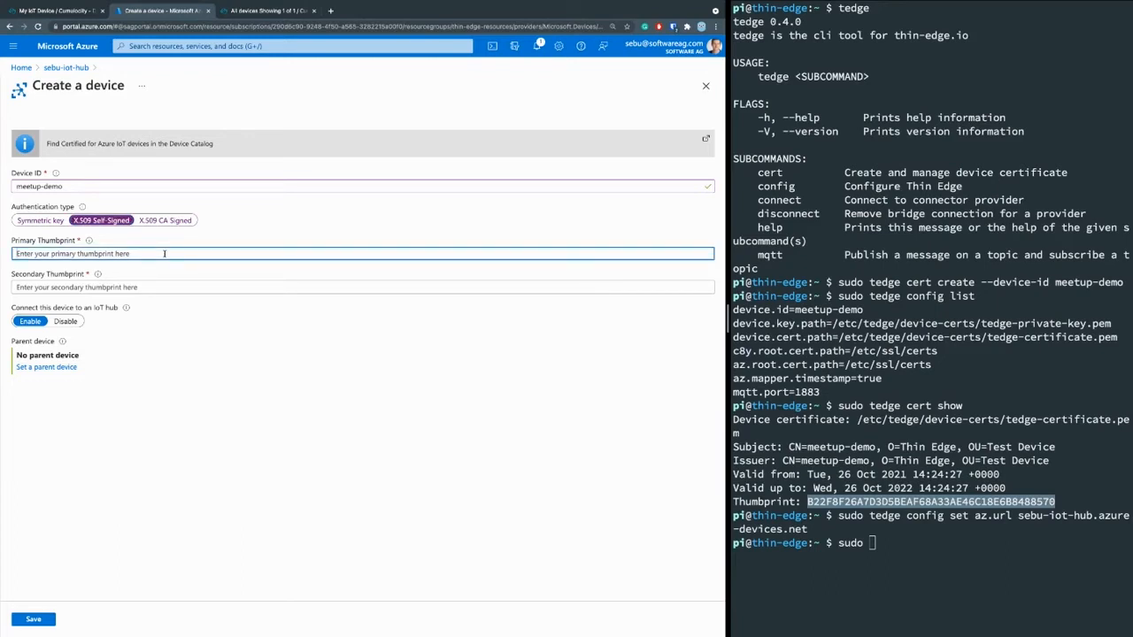
text(B22F8F26A7D3D5BEAF68A33AE46C18E6B8488570)
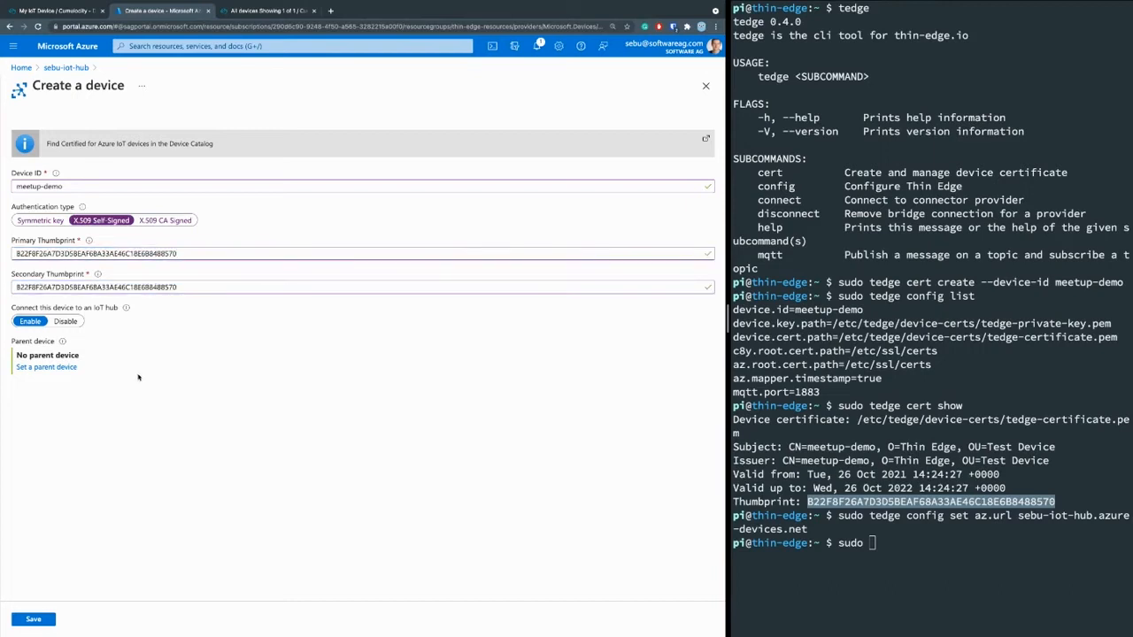
click(31, 619)
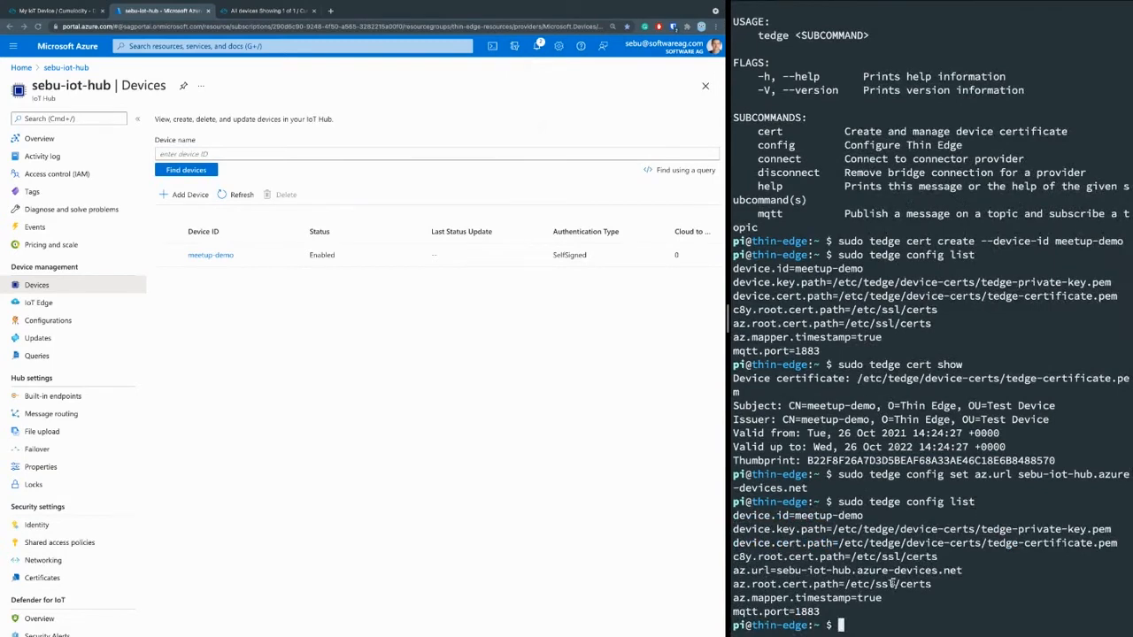
- Run sudo tedge connect az to bridge to Azure and start tedge-mapper-az
text(sudo tedge c)
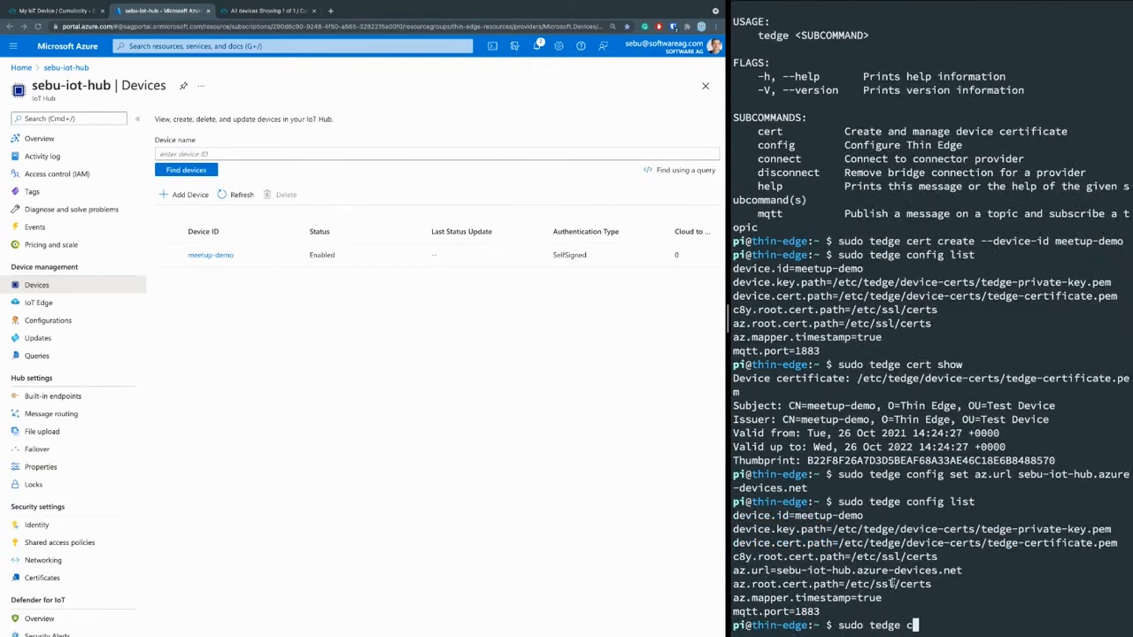
text(onnect az)
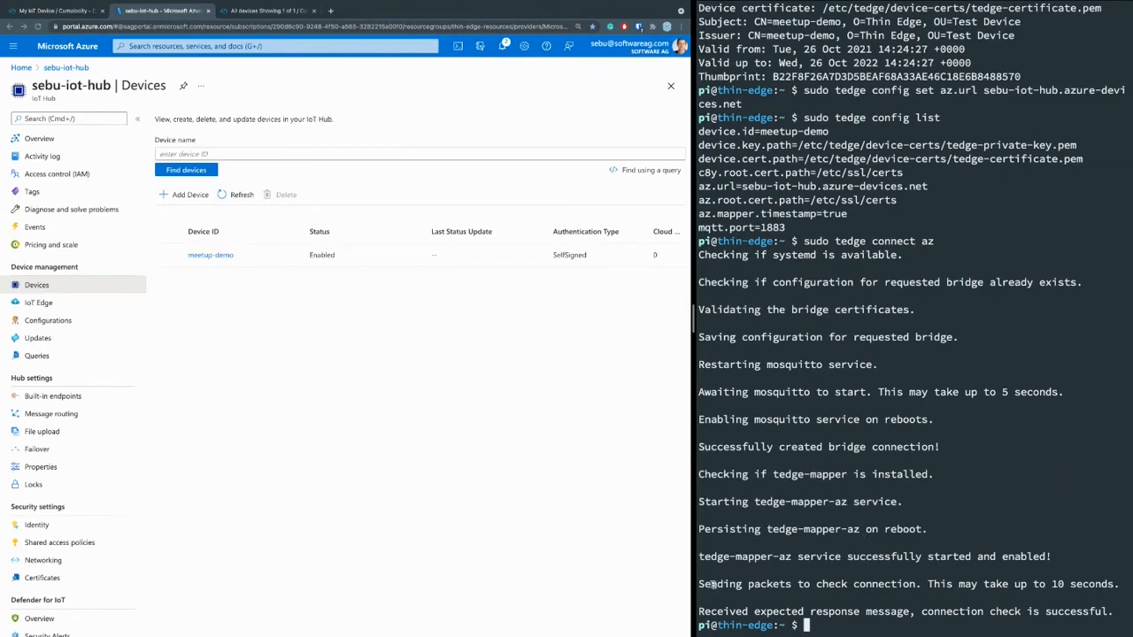
mouse_move(845, 577)
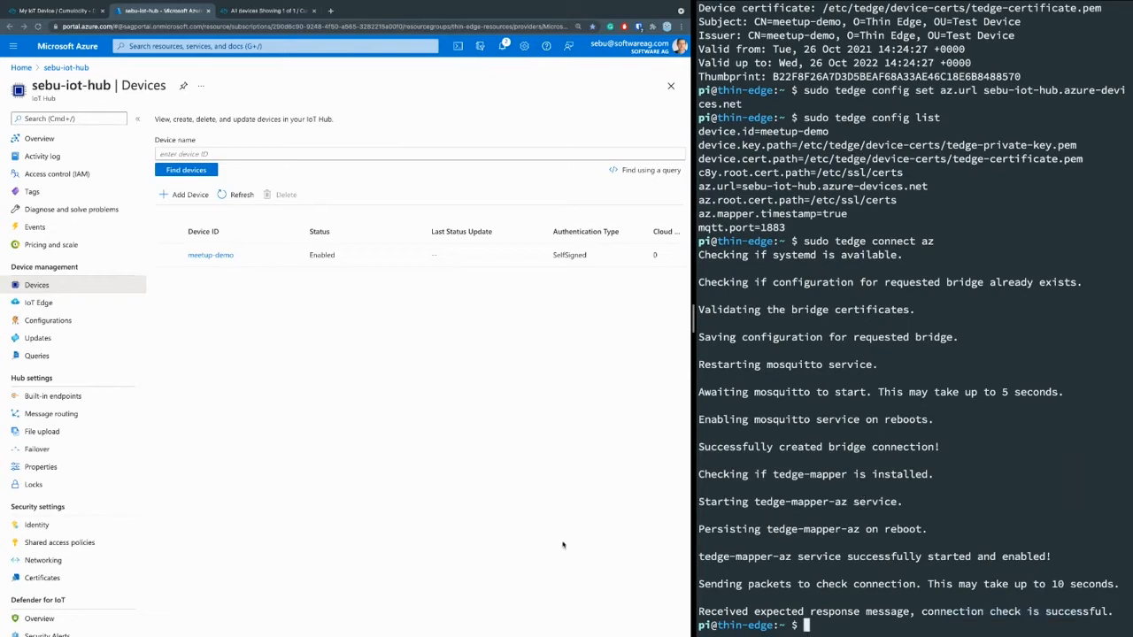
mouse_move(577, 536)
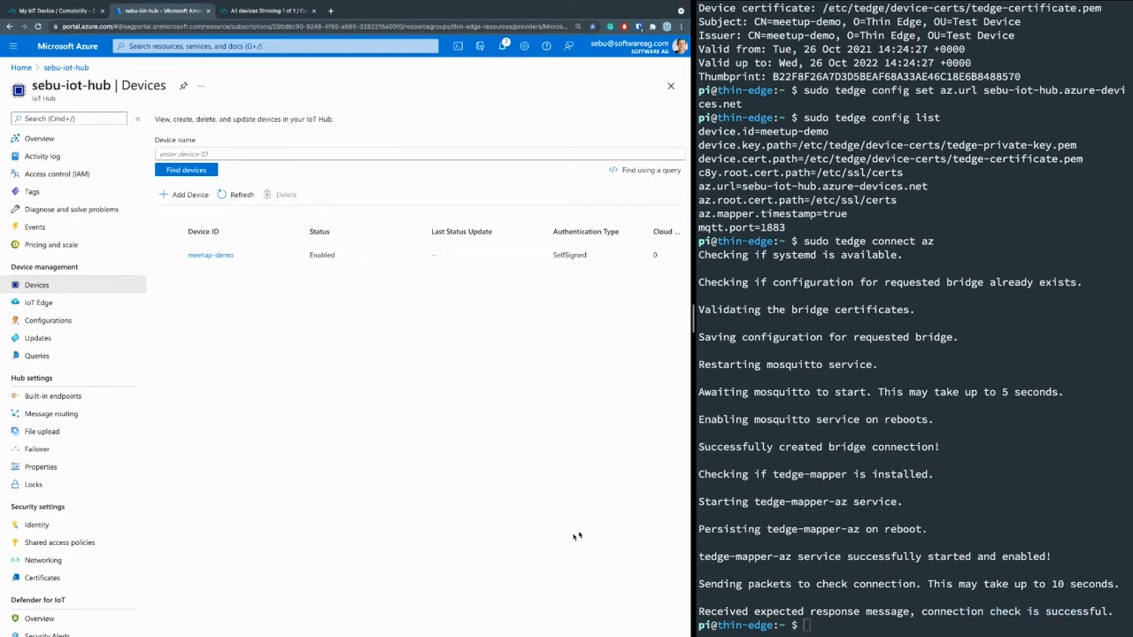
mouse_move(482, 393)
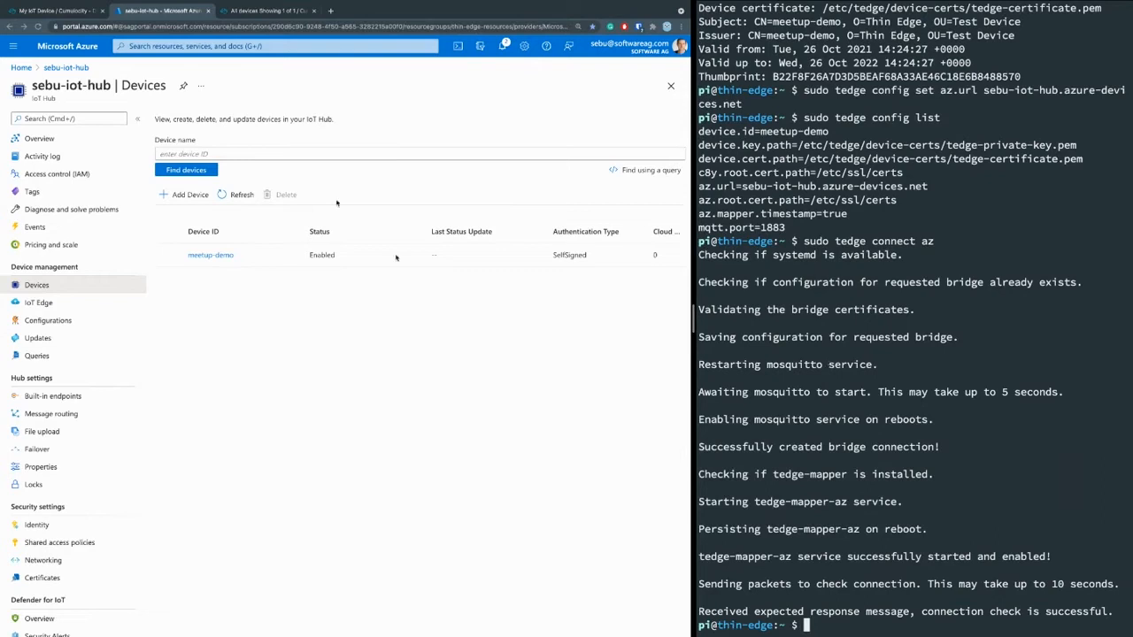
- Open Cumulocity's Management > Trusted certificates page, which lists no certificates yet
click(265, 10)
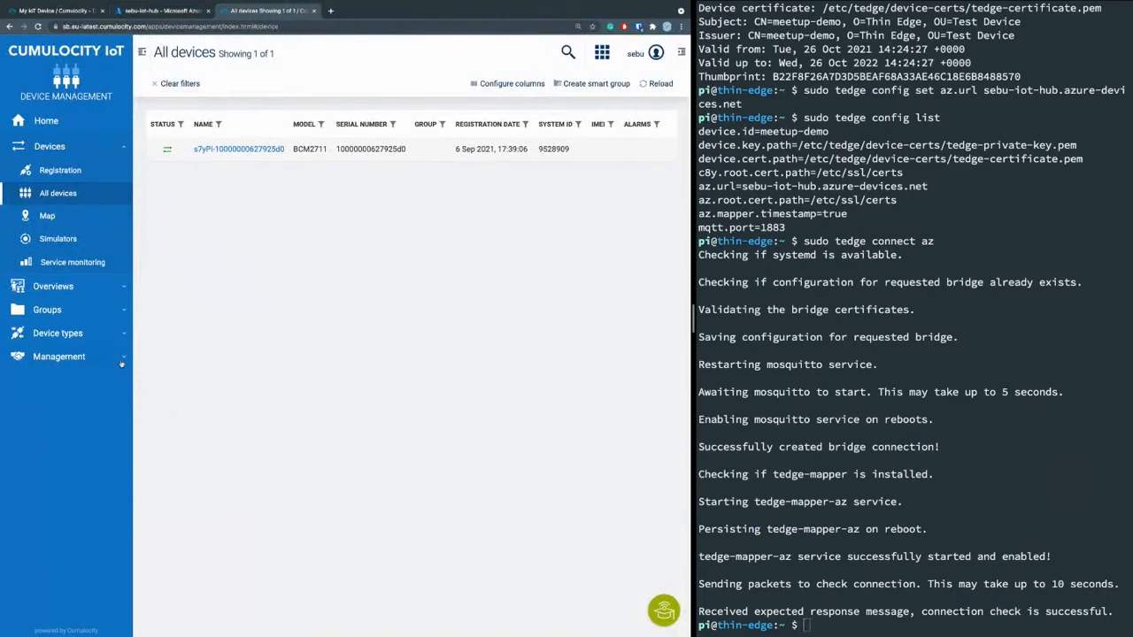
click(72, 449)
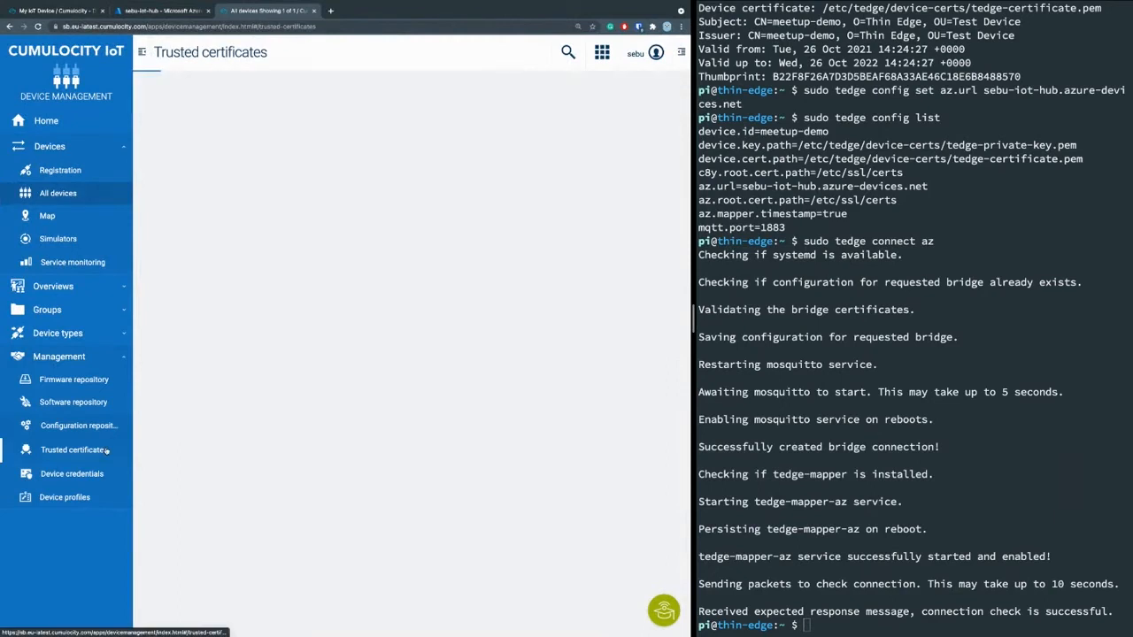
click(74, 449)
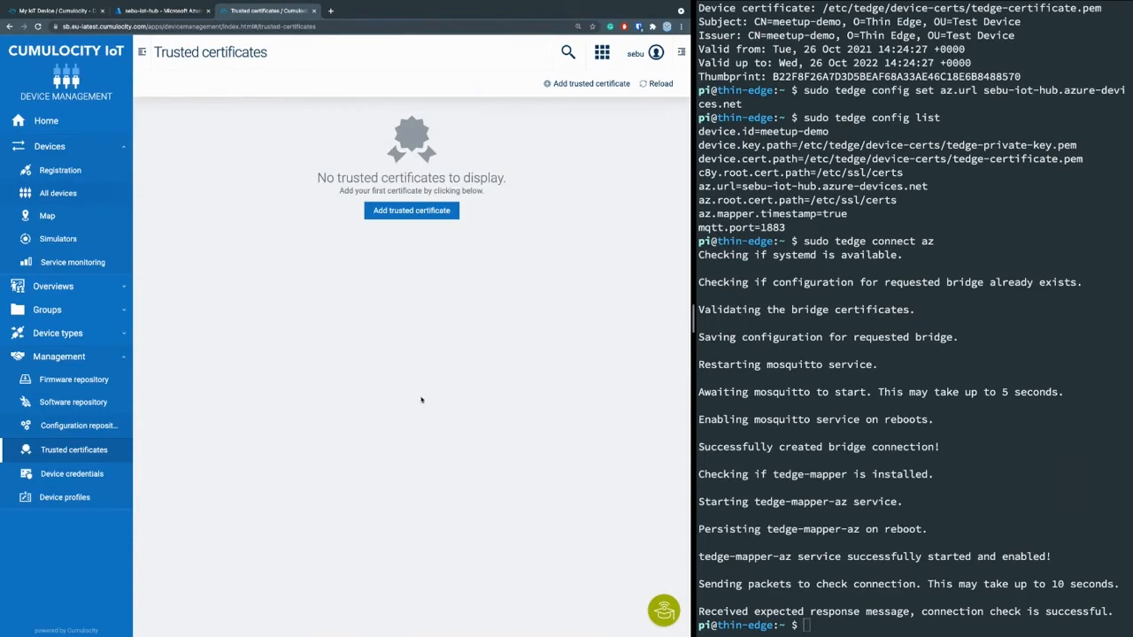
mouse_move(230, 227)
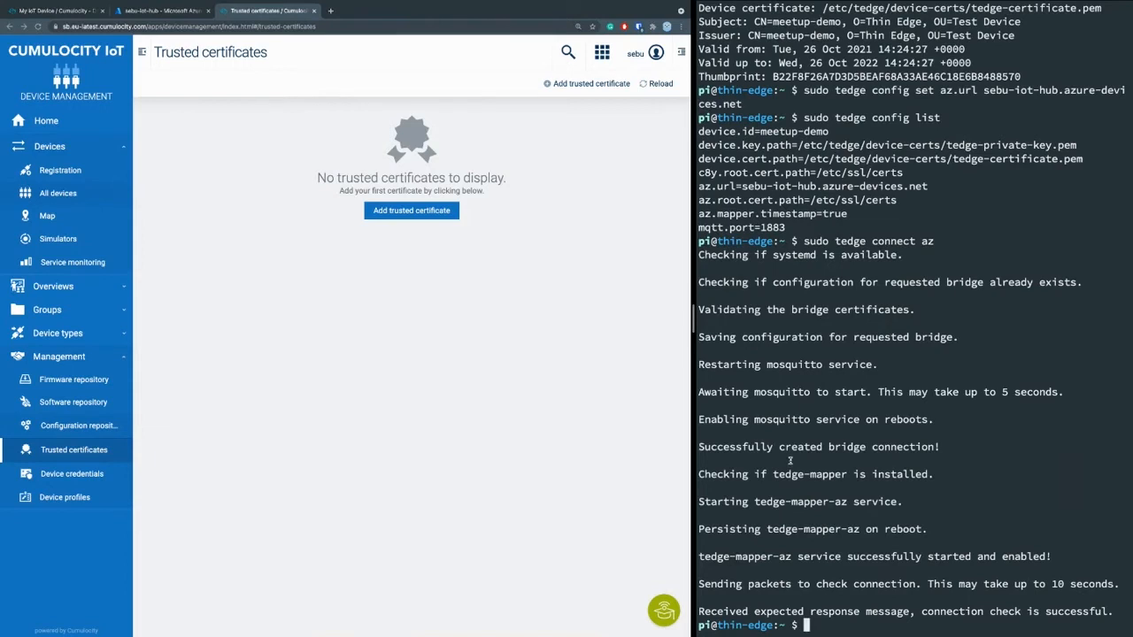
mouse_move(608, 432)
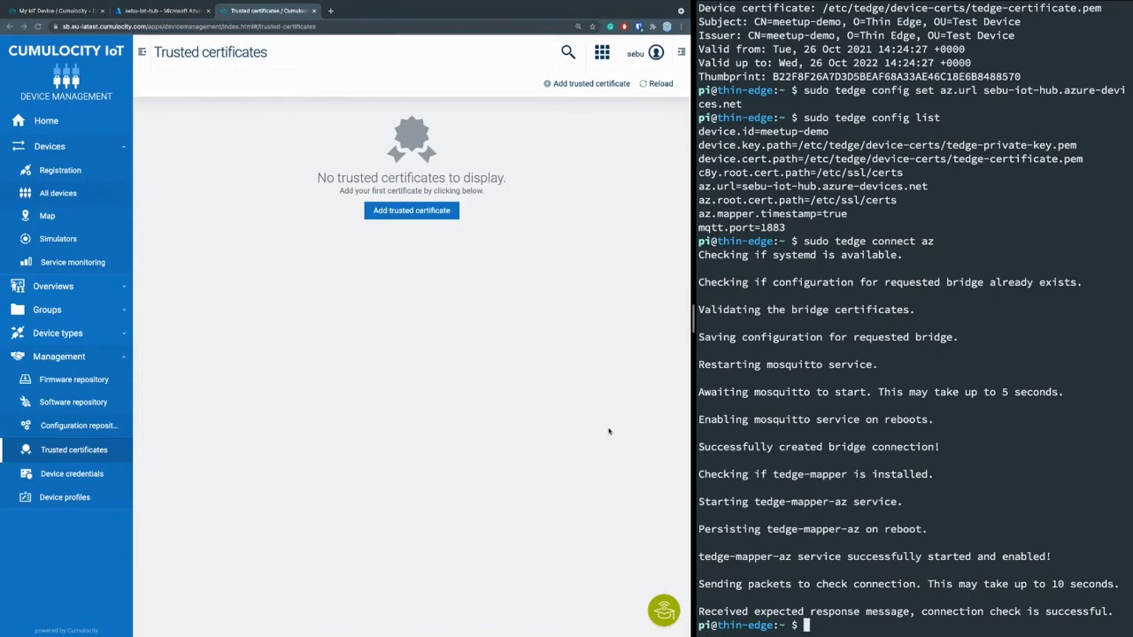
mouse_move(839, 409)
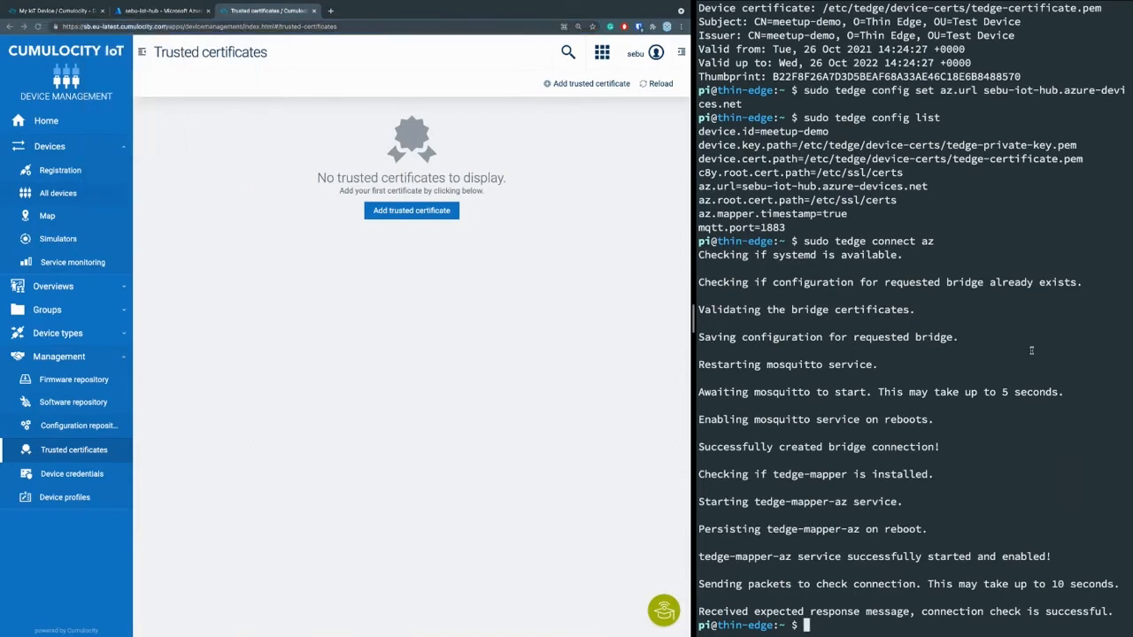
- Set c8y.url to sb.eu-latest.cumulocity.com and verify it with tedge config list
text(sudo tedge config set c8y.u)
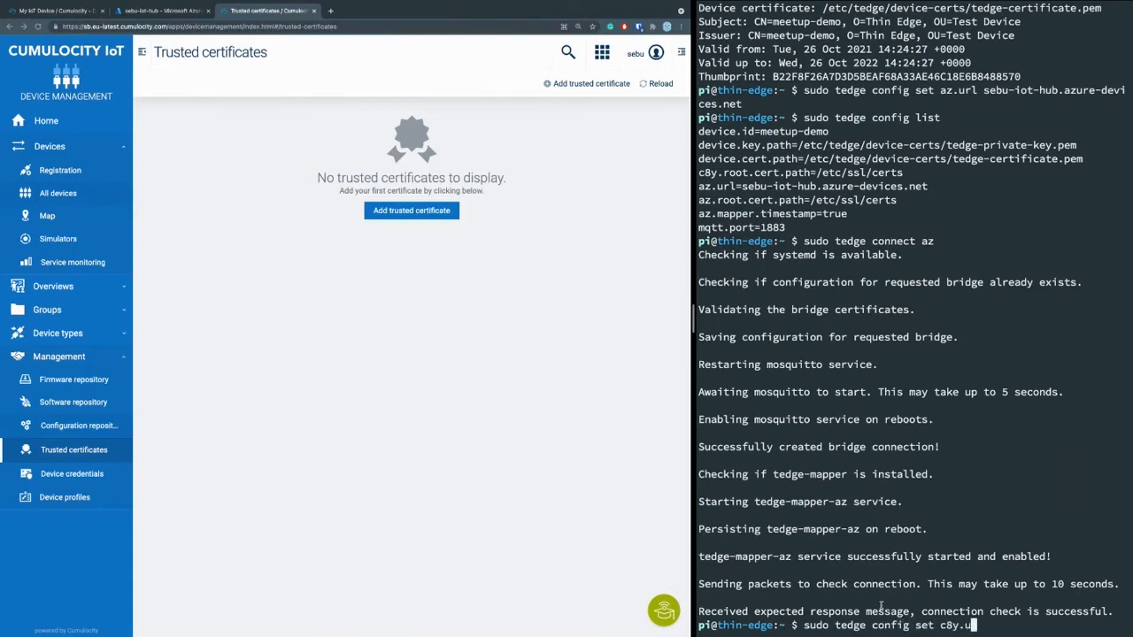
text(rl sb.eu-latest.cumulocity.com)
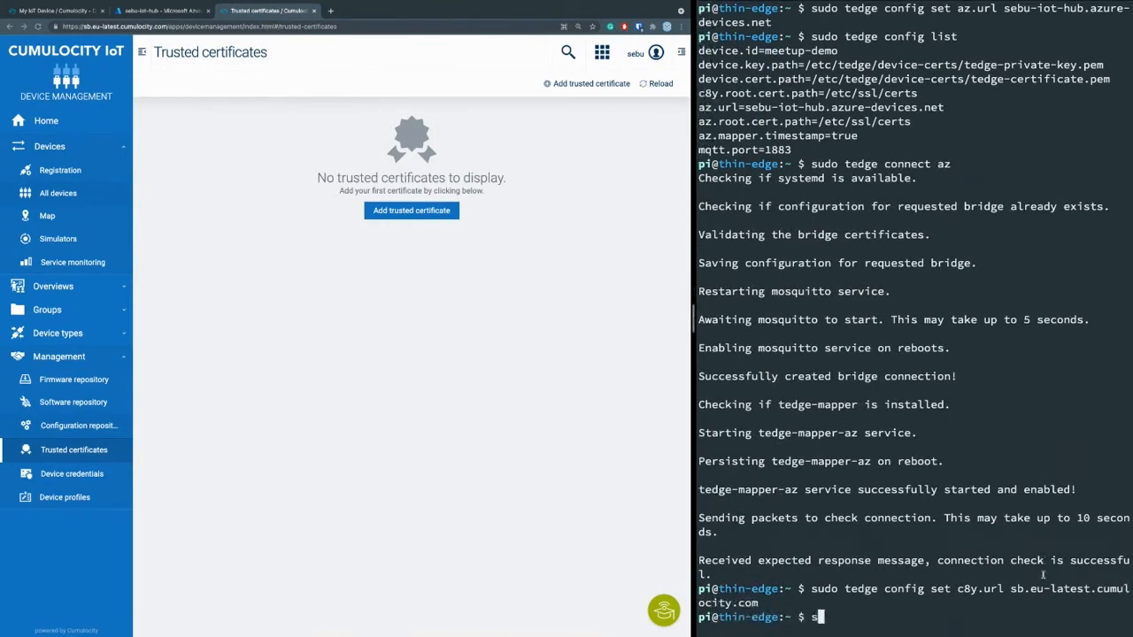
text(sudo tedge config list)
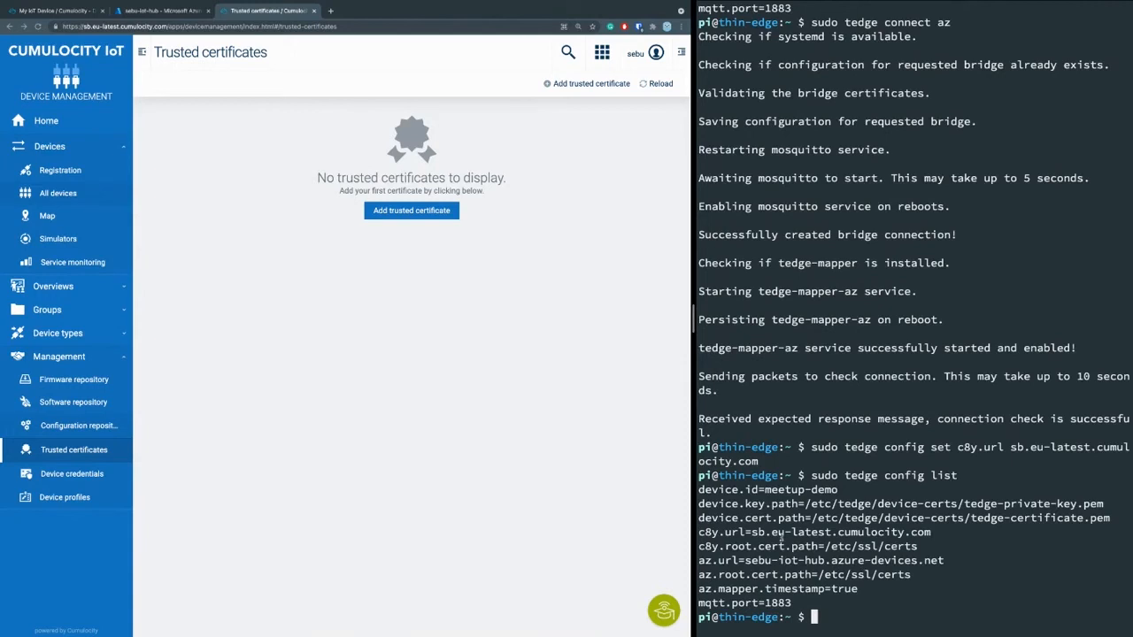
mouse_move(847, 574)
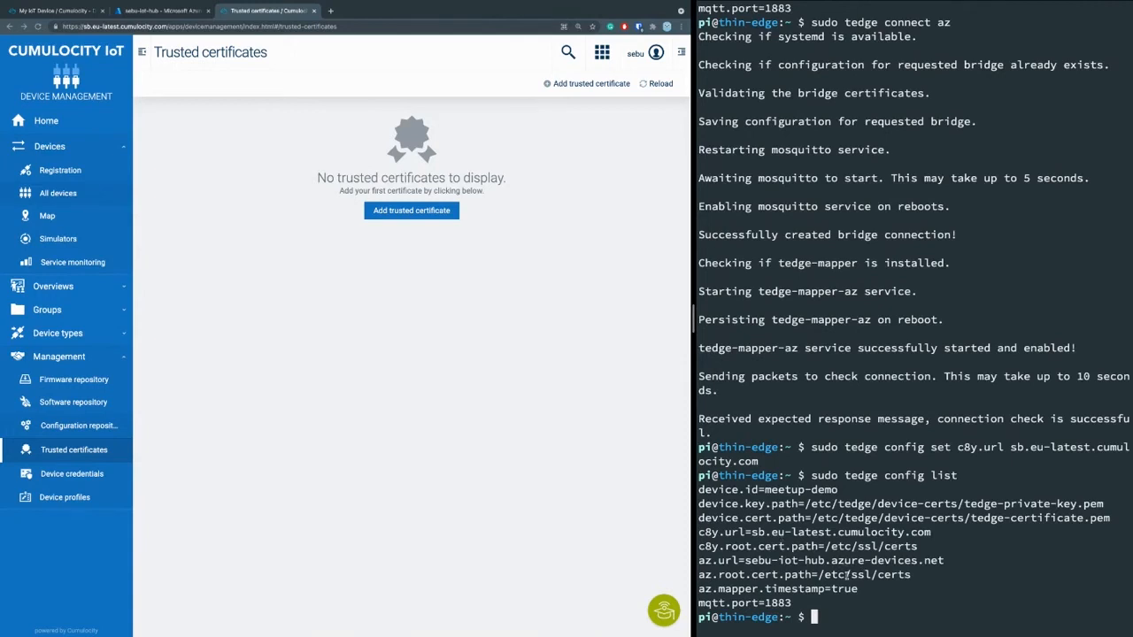
text(sudo tedge cert uploa)
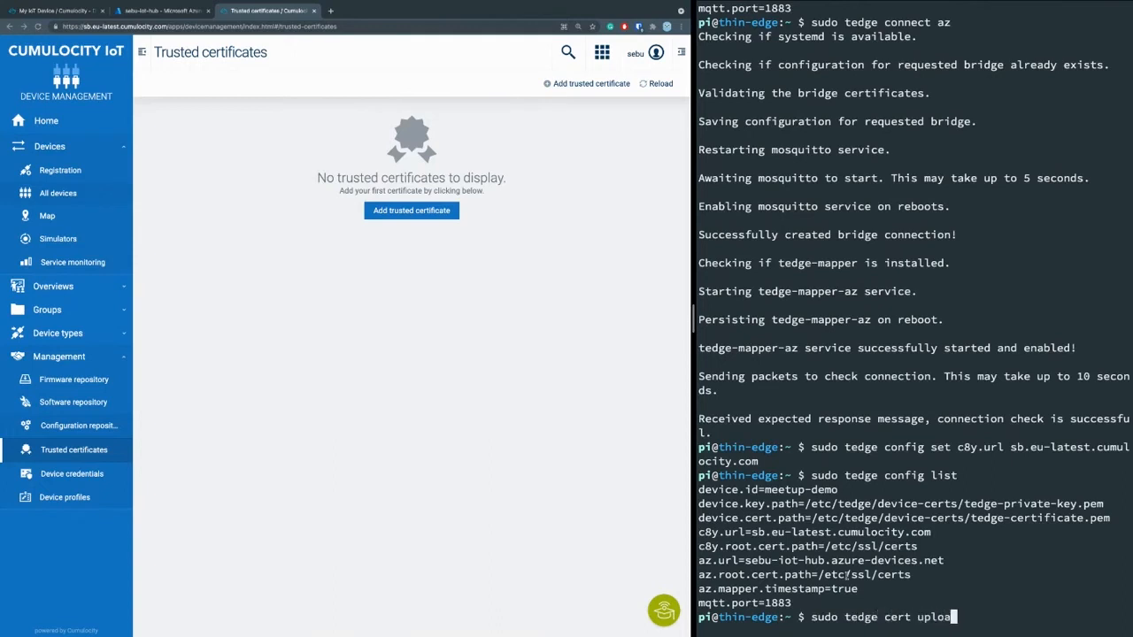
- Upload the device certificate to Cumulocity as user sebu, confirm meetup-demo is trusted, then view All devices
text(c8y --u)
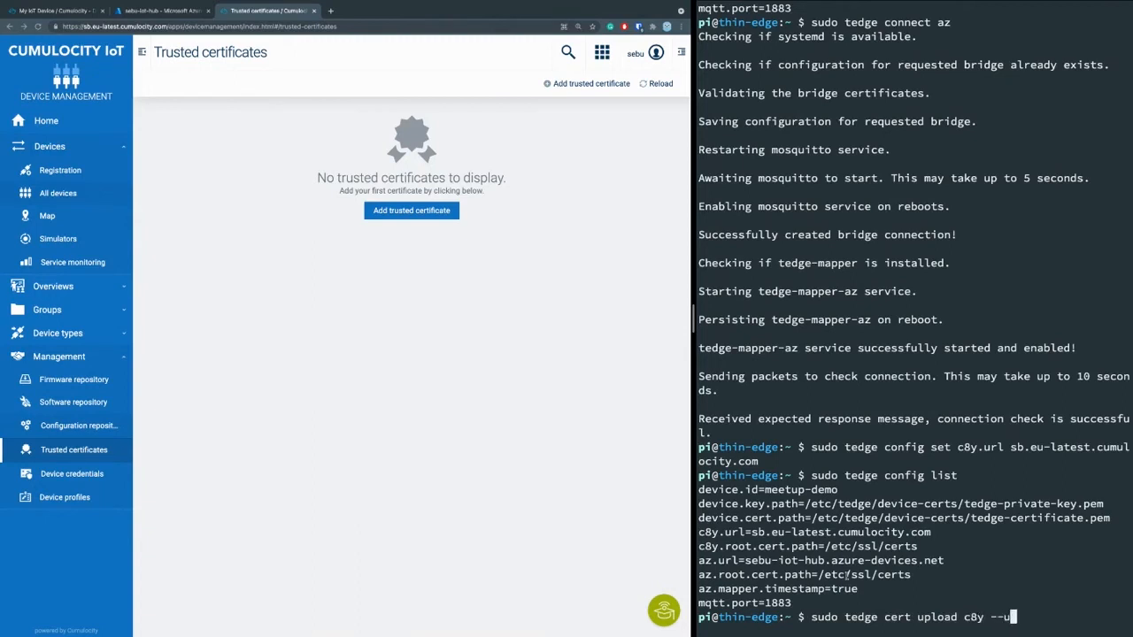
text(ser)
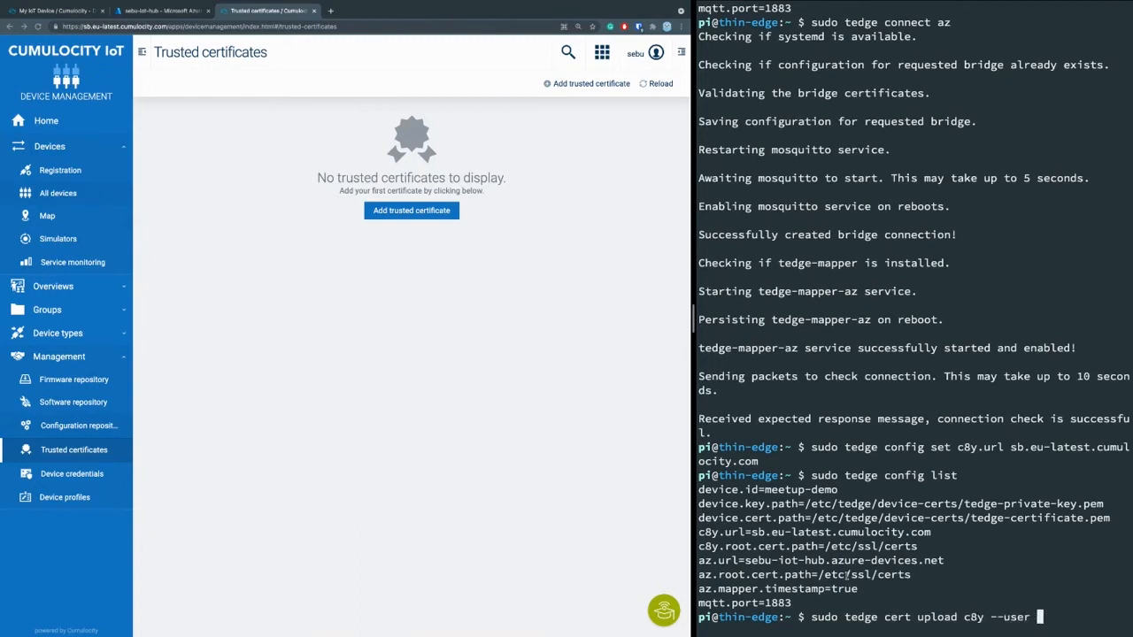
text(sebu)
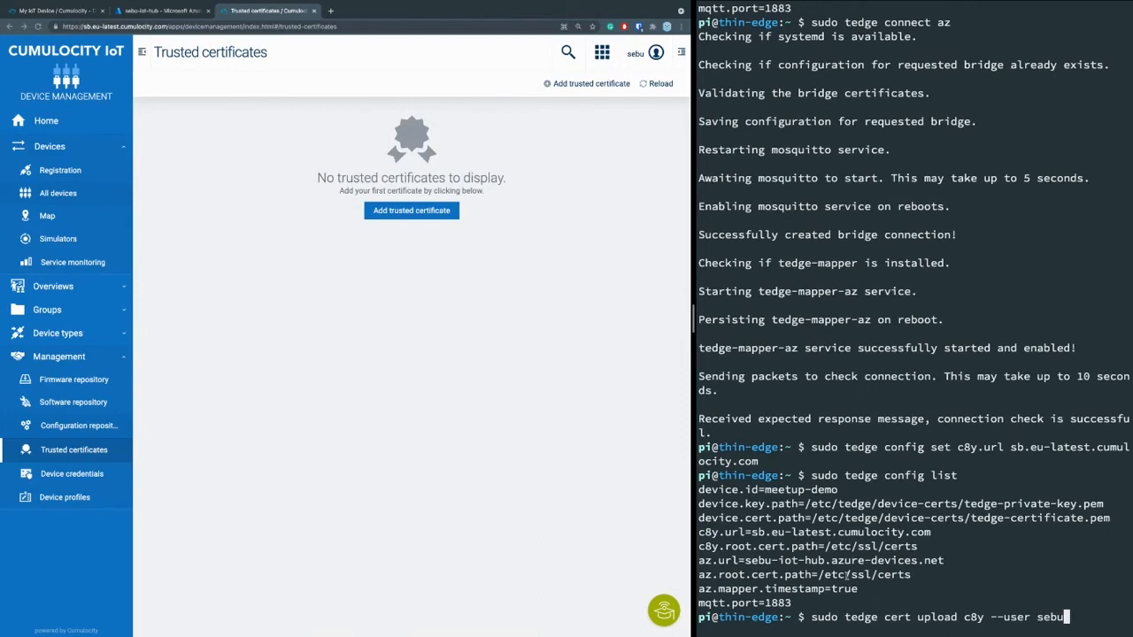
key(Return)
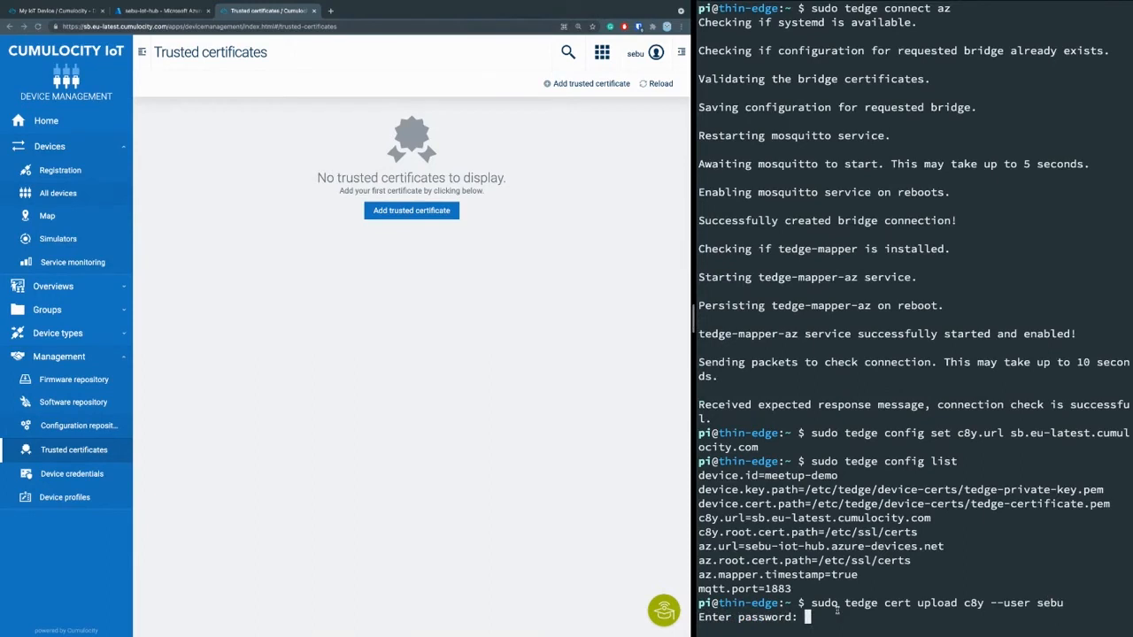
mouse_move(441, 345)
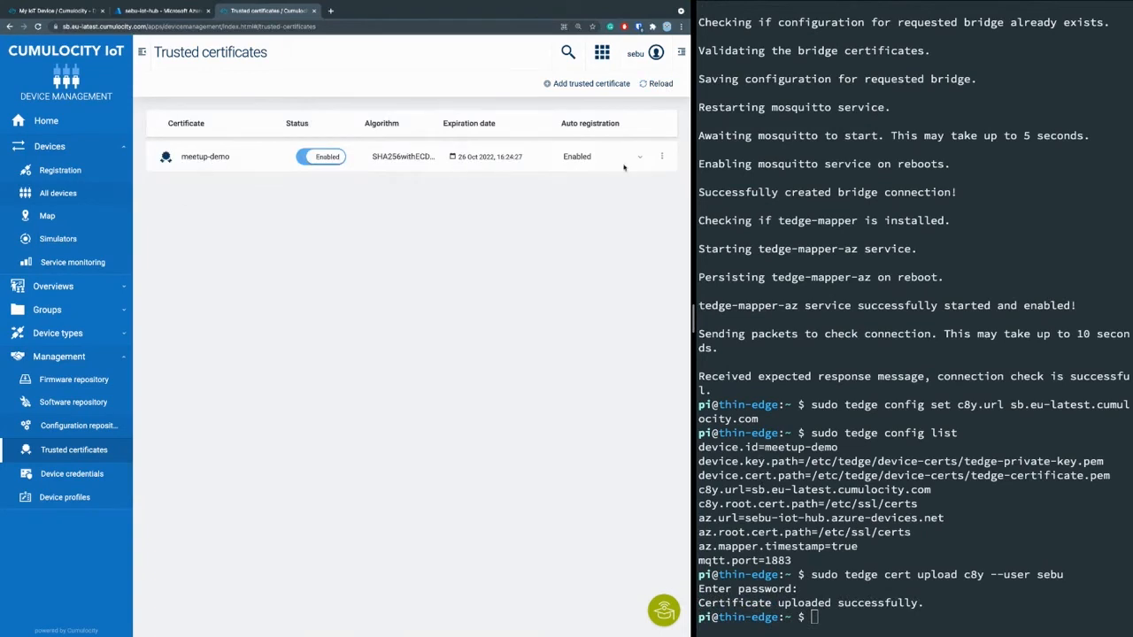
click(639, 156)
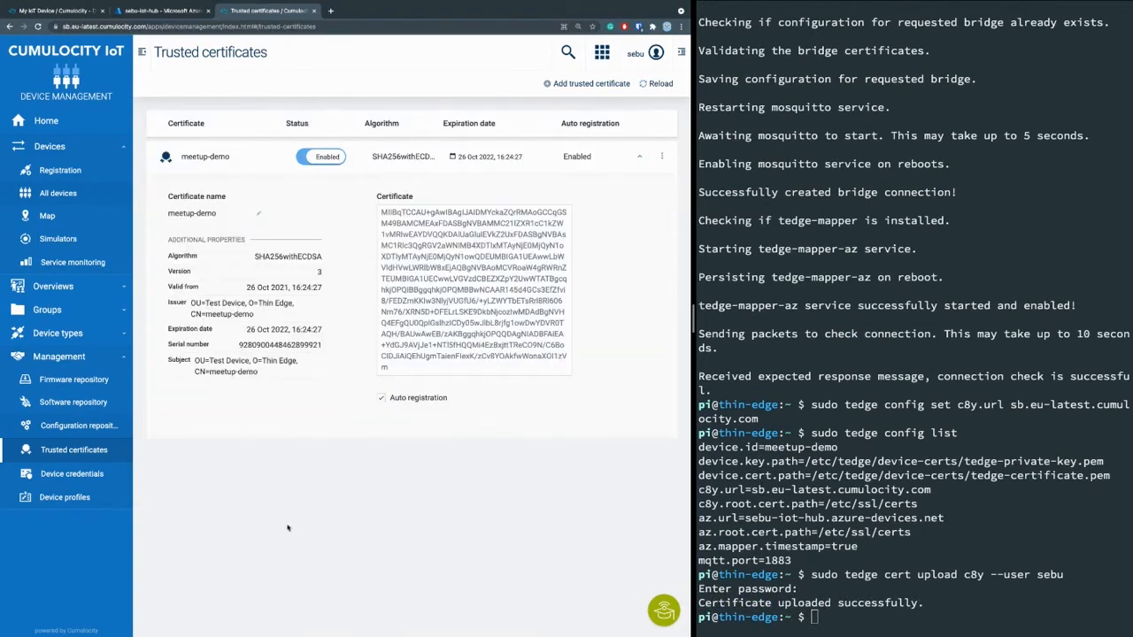
mouse_move(314, 188)
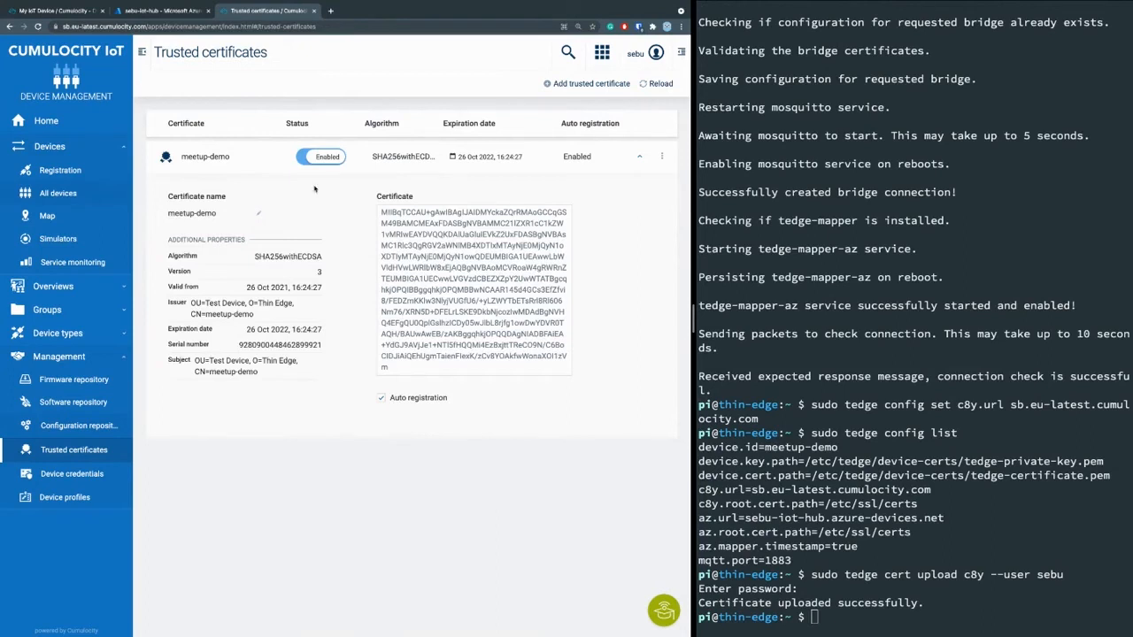
mouse_move(67, 221)
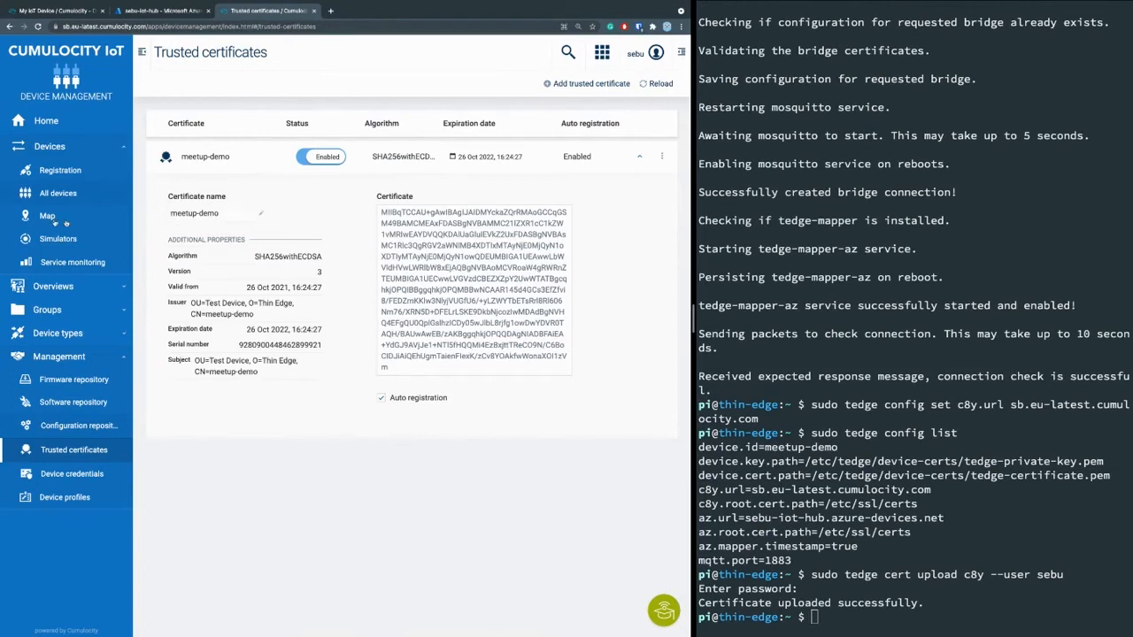
click(57, 193)
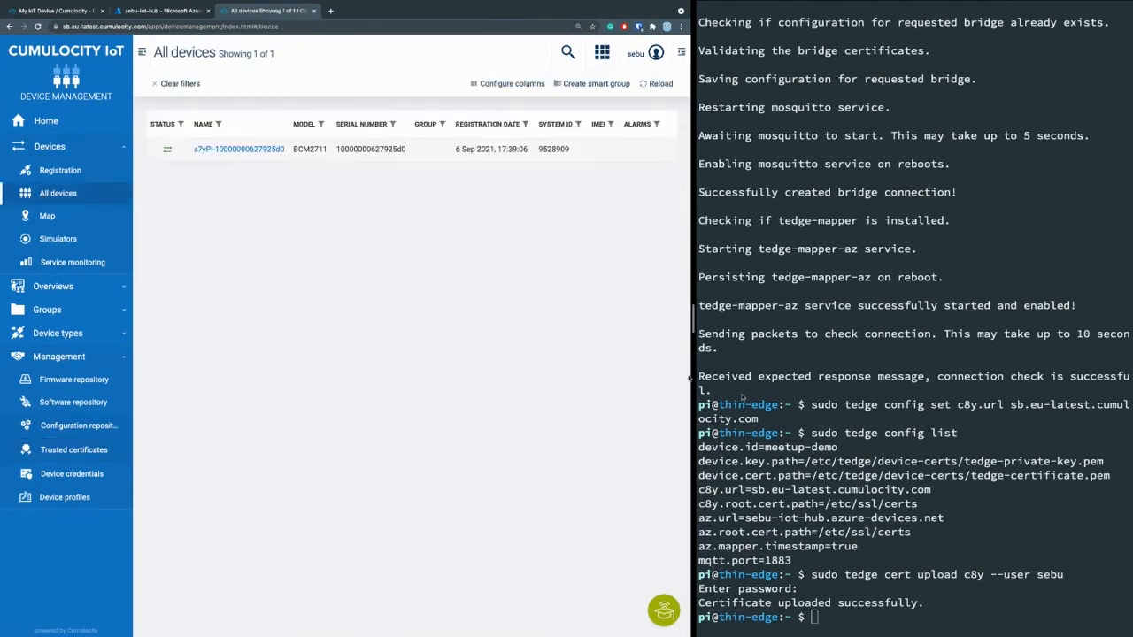
- Run sudo tedge connect c8y to connect the device to Cumulocity
text(s)
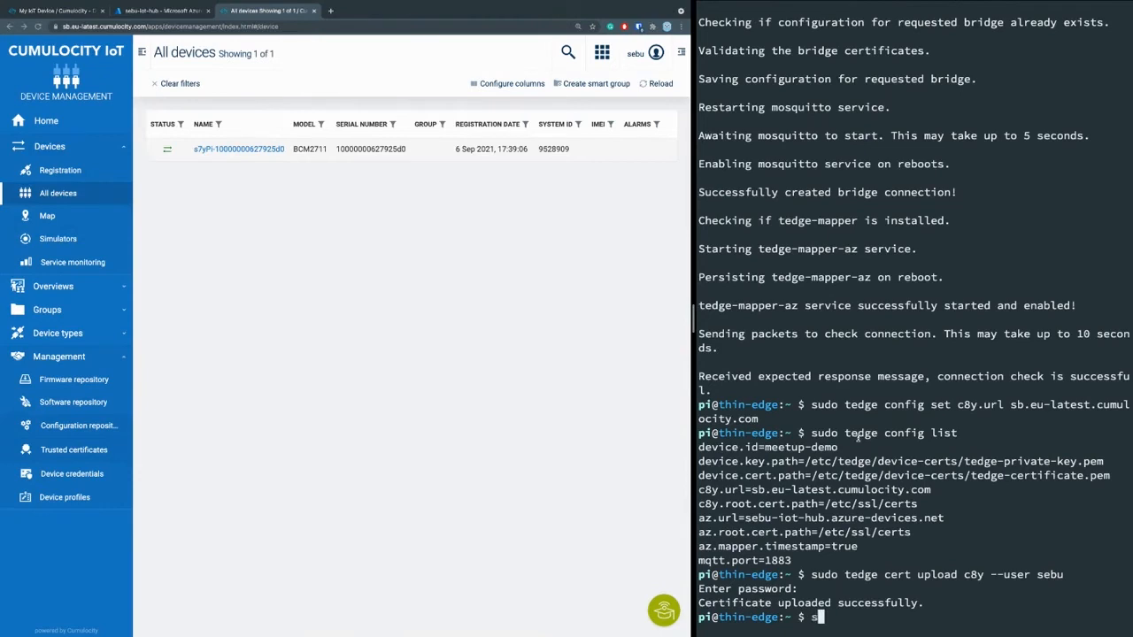
text(udo tedge connect c8y)
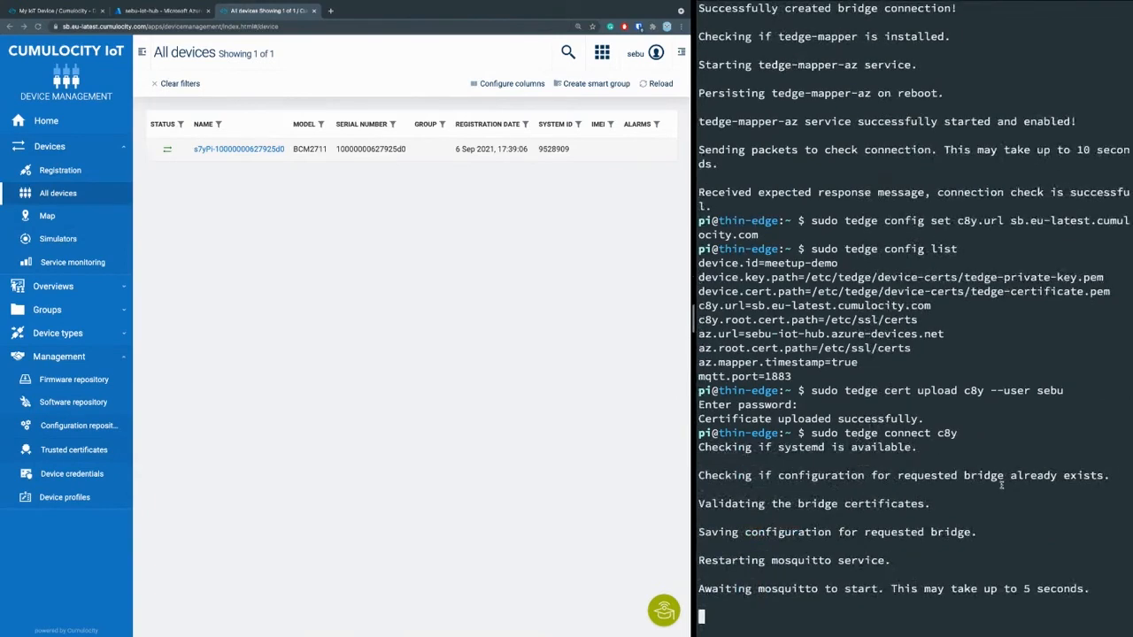
mouse_move(794, 503)
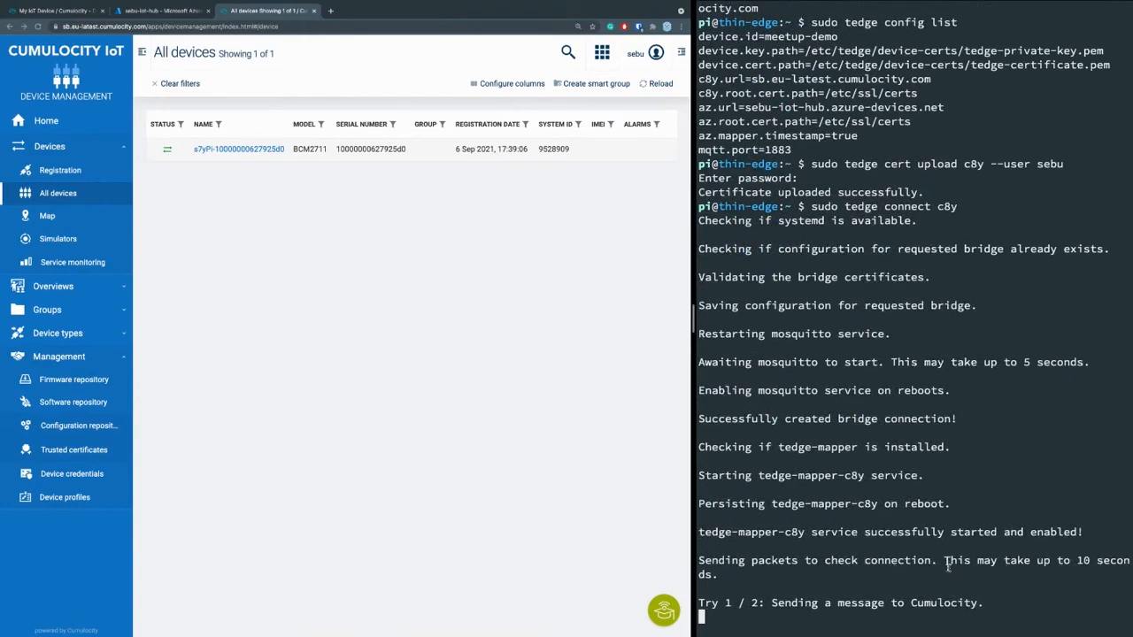
mouse_move(851, 584)
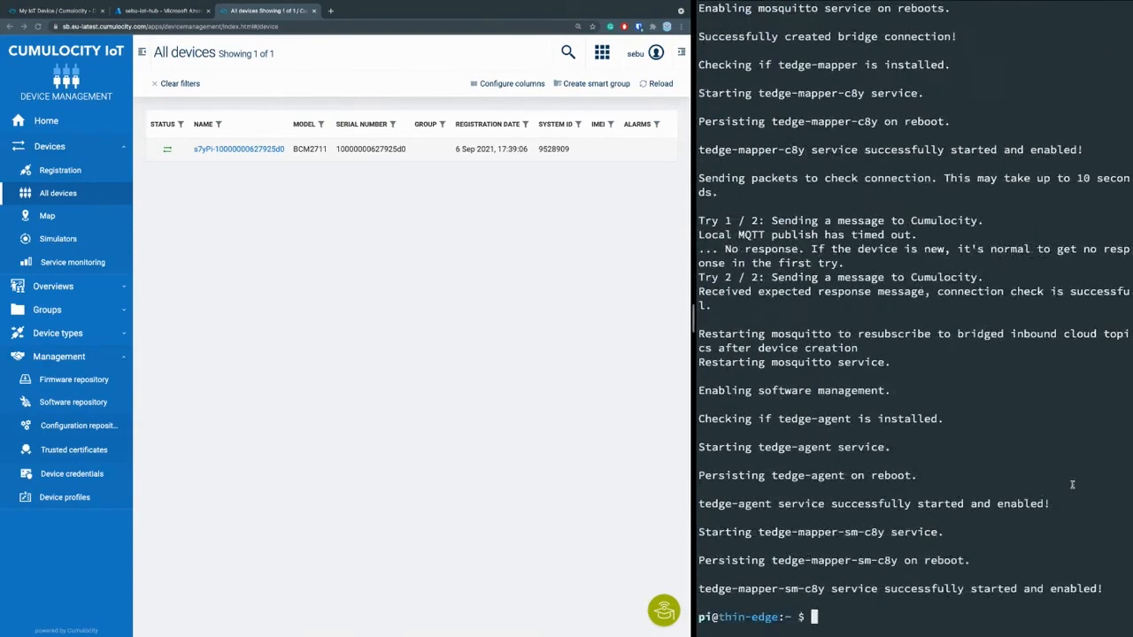
mouse_move(908, 490)
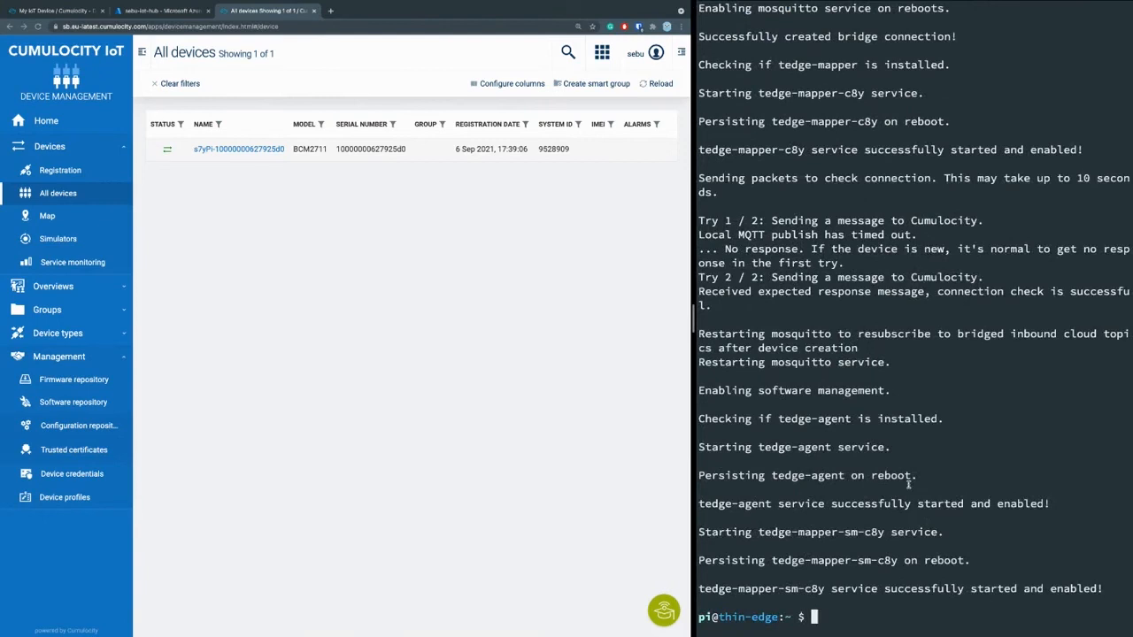
mouse_move(1101, 297)
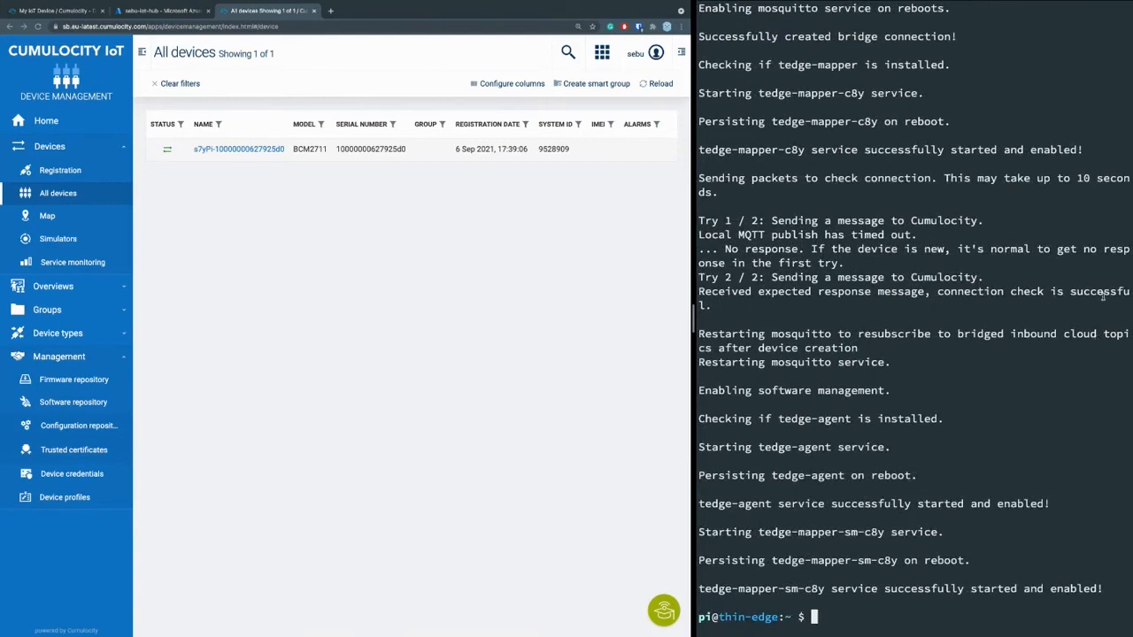
mouse_move(505, 525)
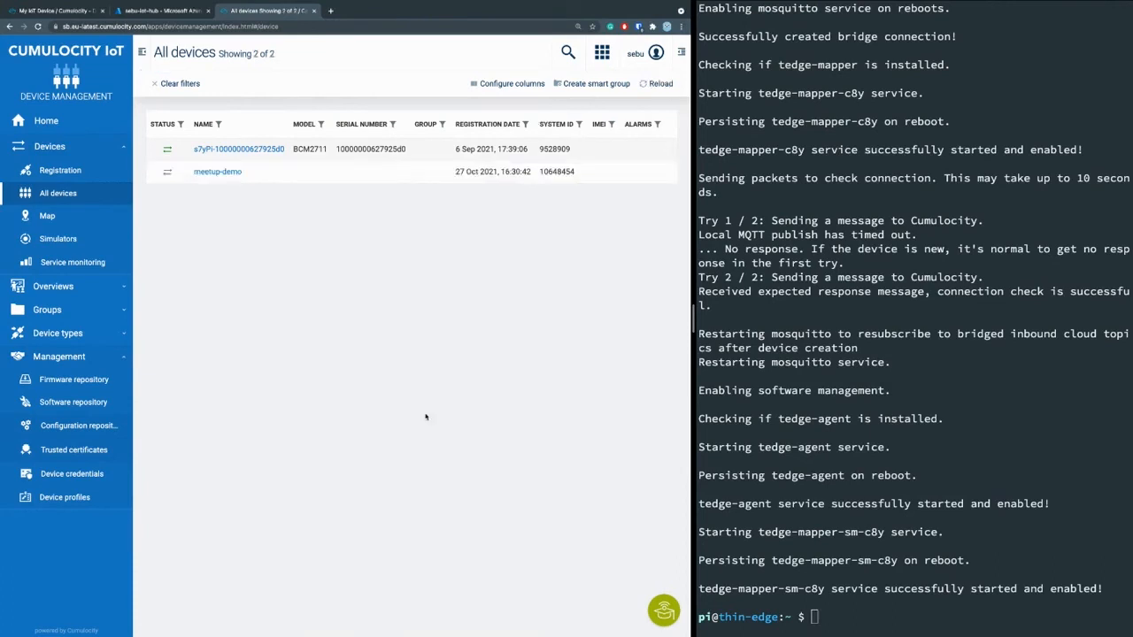
mouse_move(336, 409)
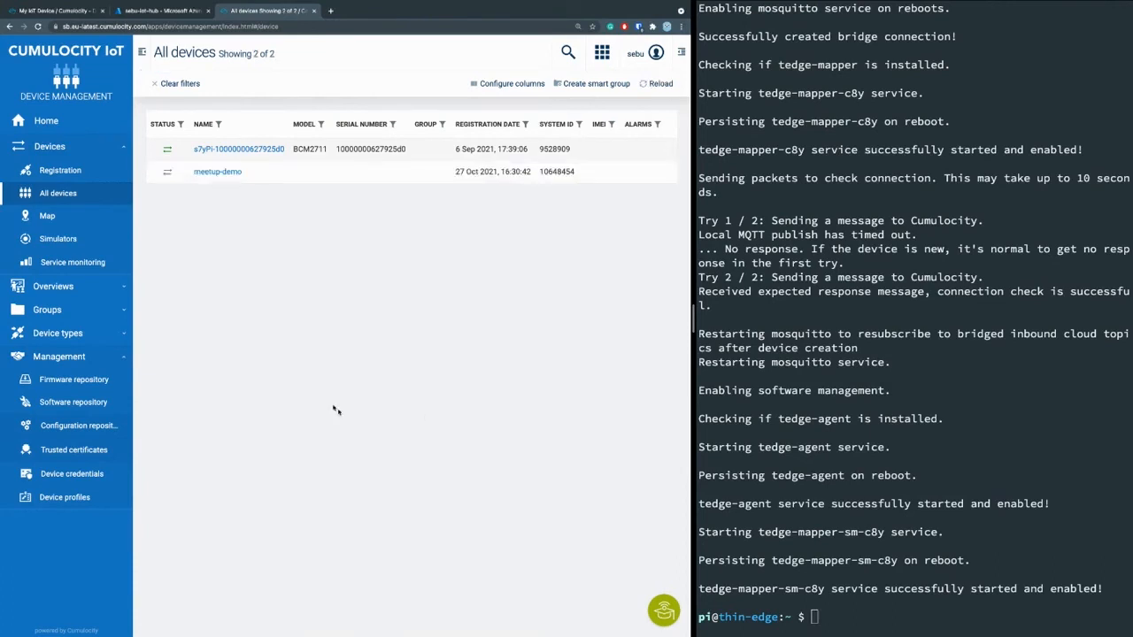
- Open the meetup-demo device's Info page in Cumulocity
click(217, 171)
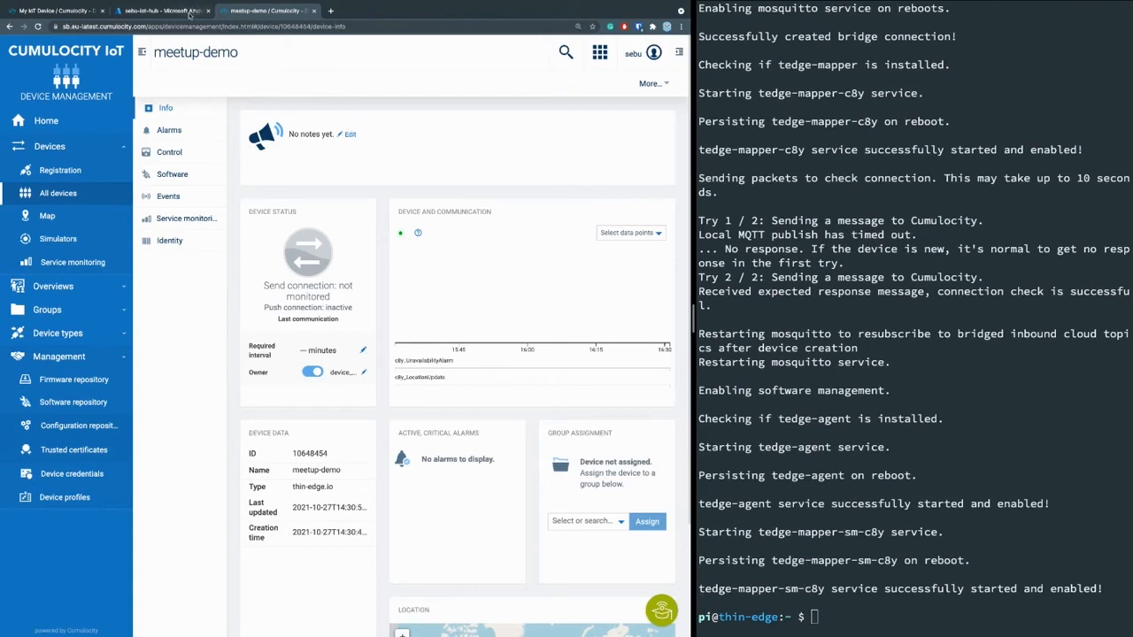
mouse_move(1030, 447)
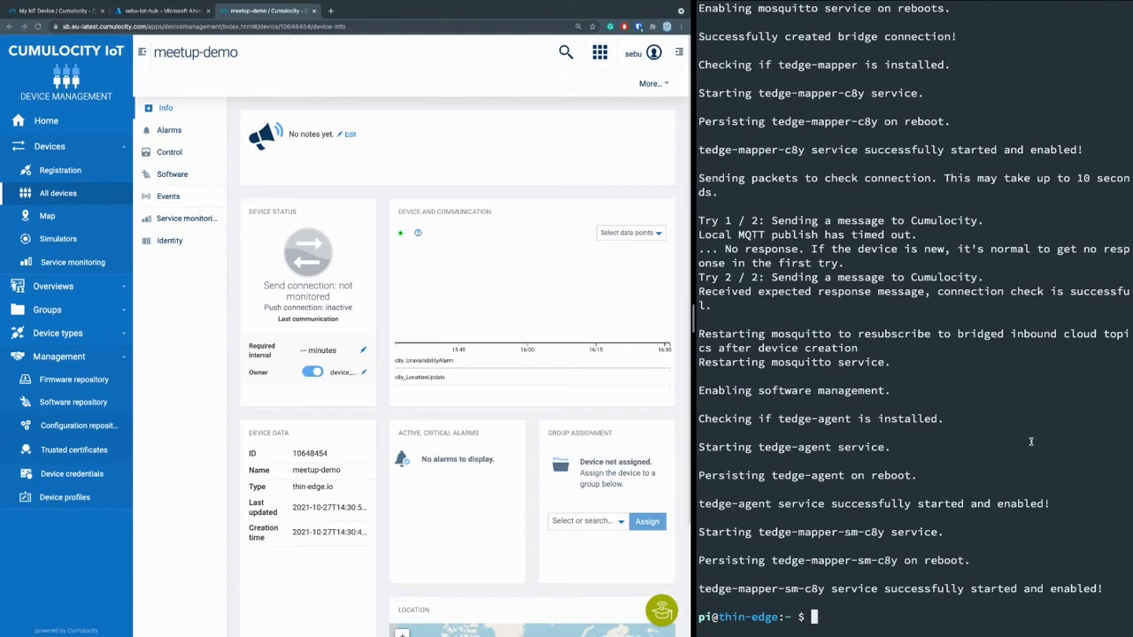
- Publish room-temperature 22 to tedge/measurements with mosquitto_pub
text(mosquitto_pub -)
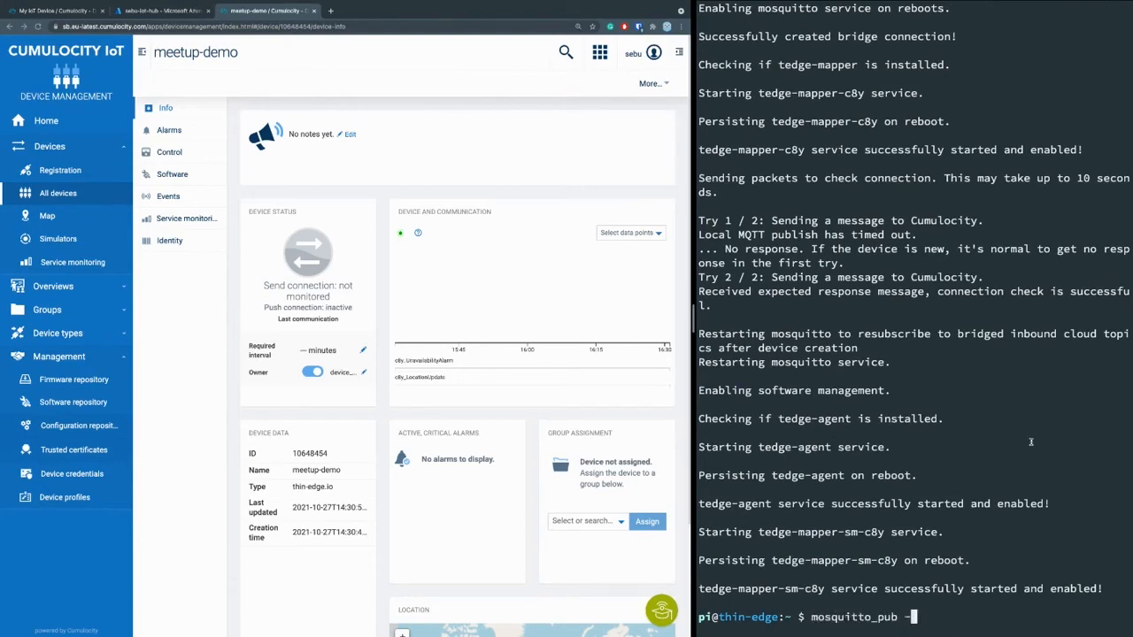
text(t)
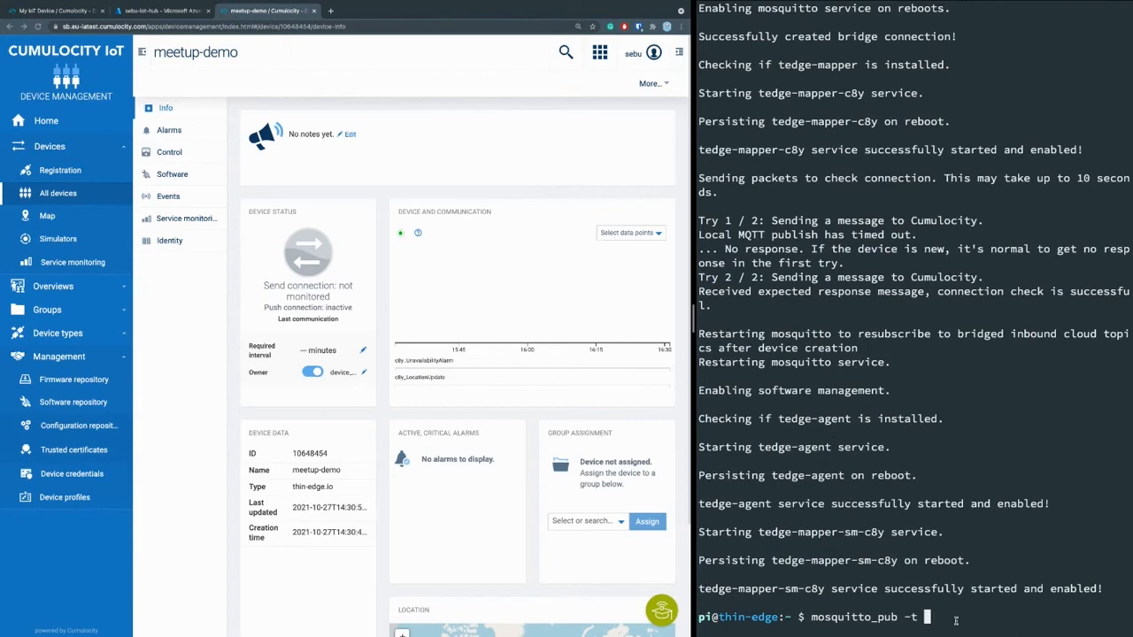
text(tedge/measurements)
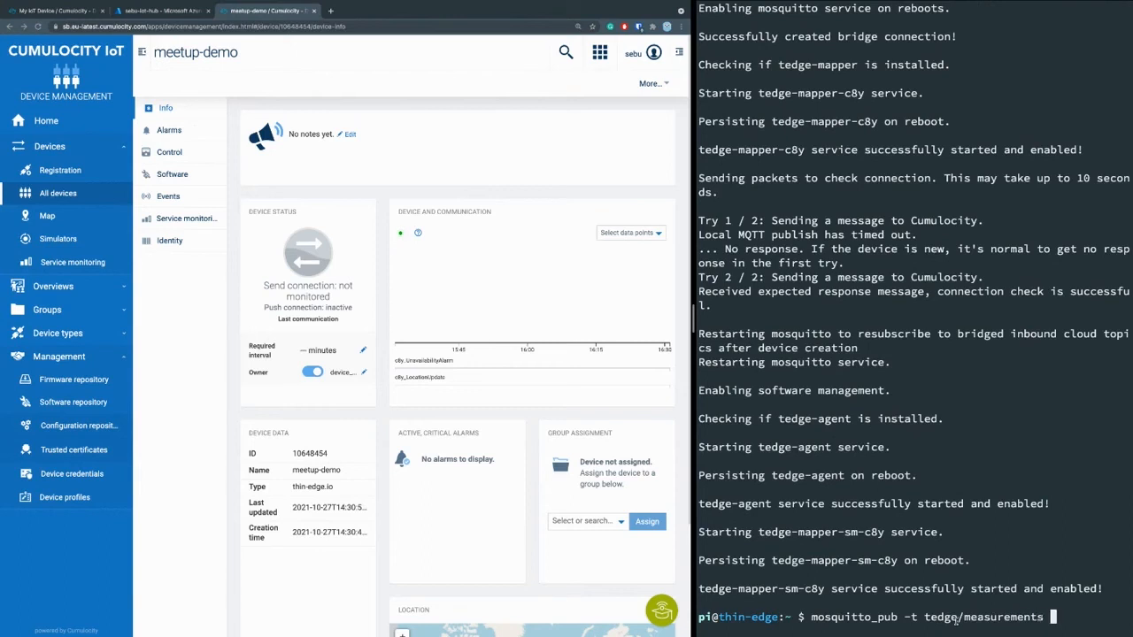
text(-m ')
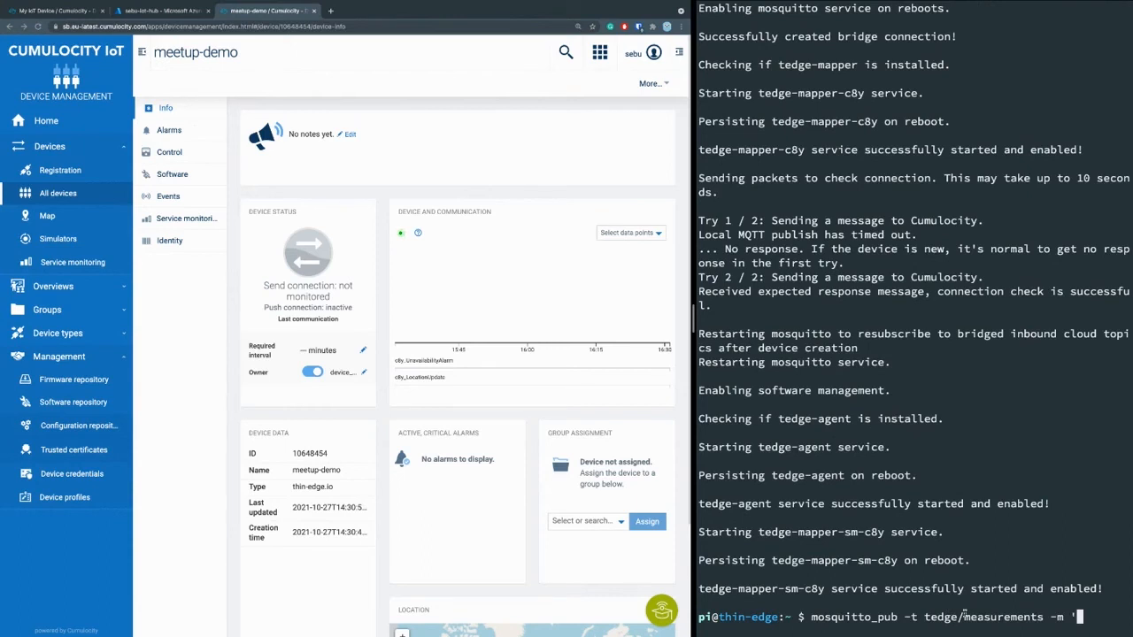
text({")
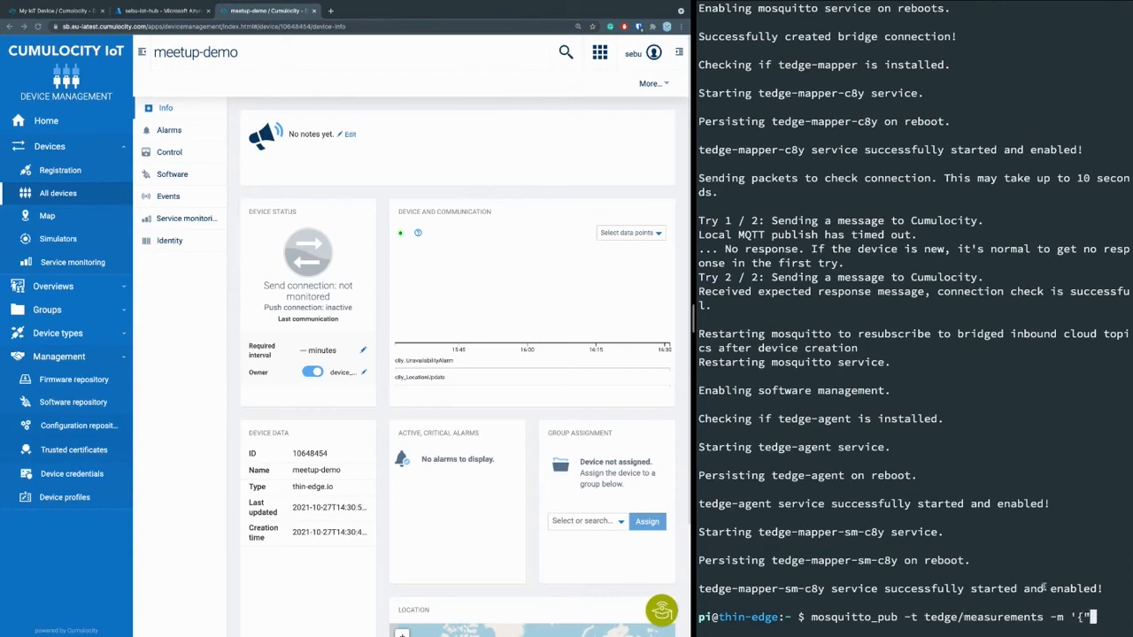
text(room-temperature": 22)
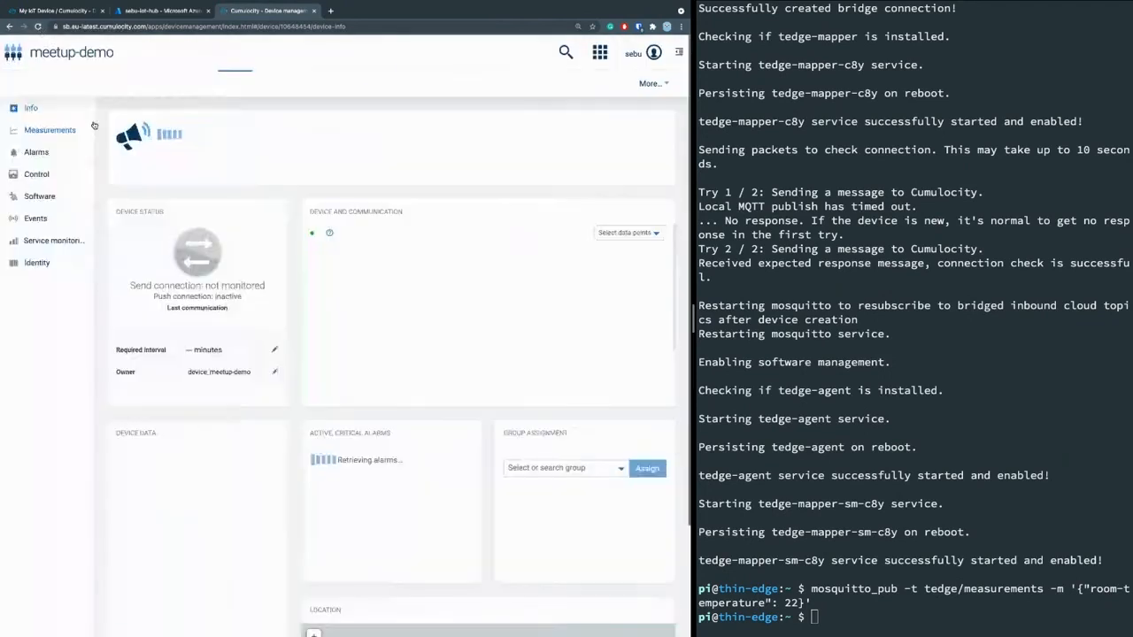
- View meetup-demo's Room-temperature chart showing 22, then switch to the Azure IoT hub page
click(44, 129)
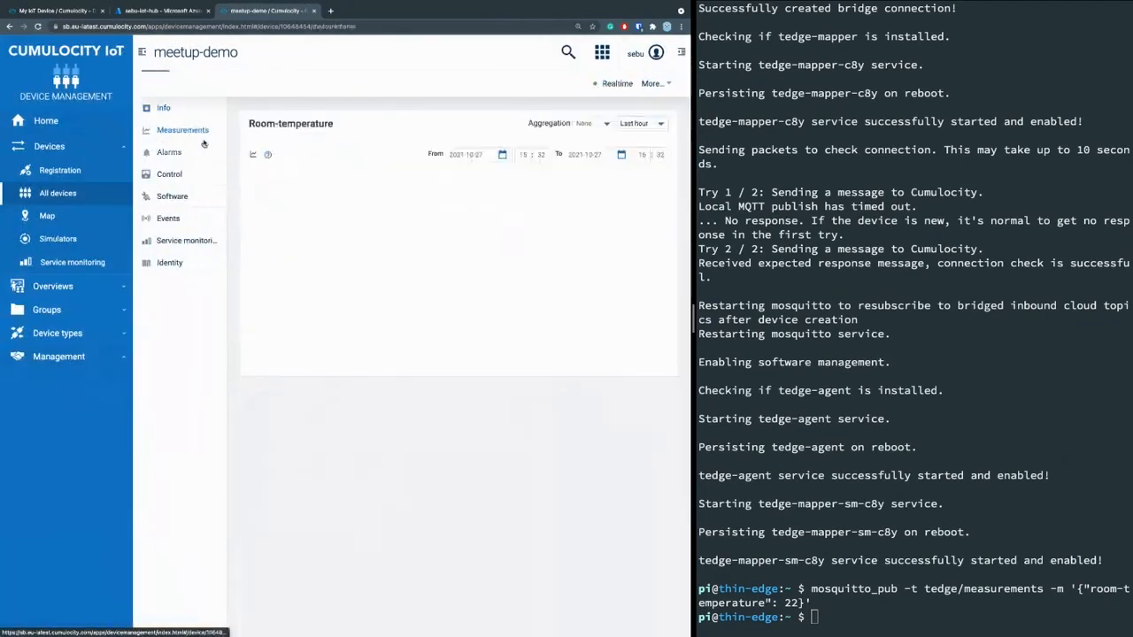
click(182, 130)
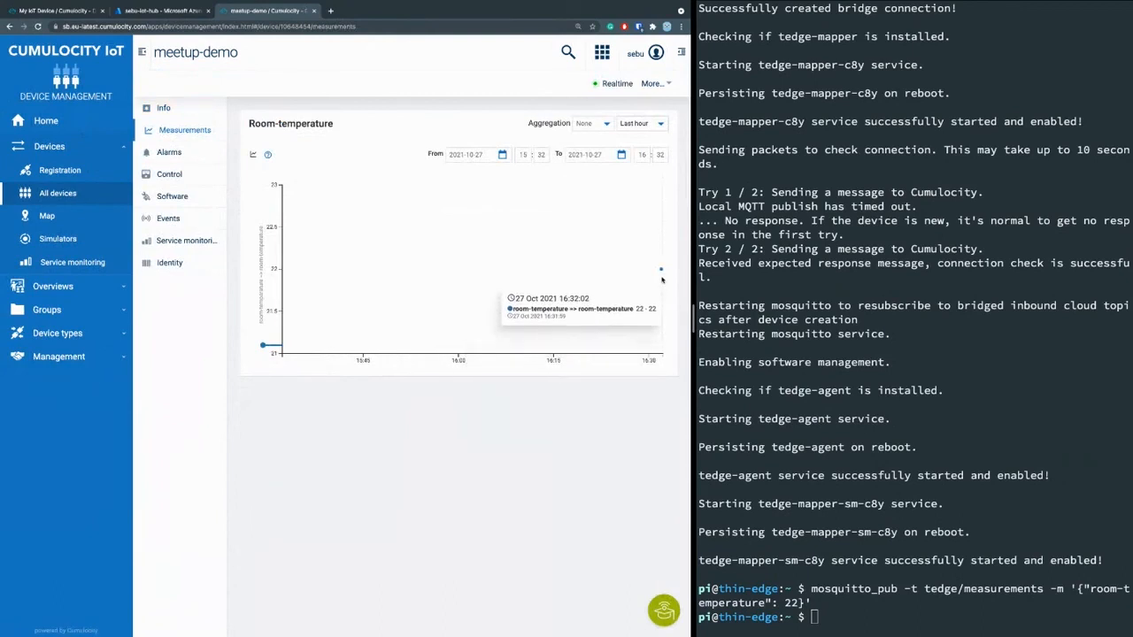
mouse_move(177, 10)
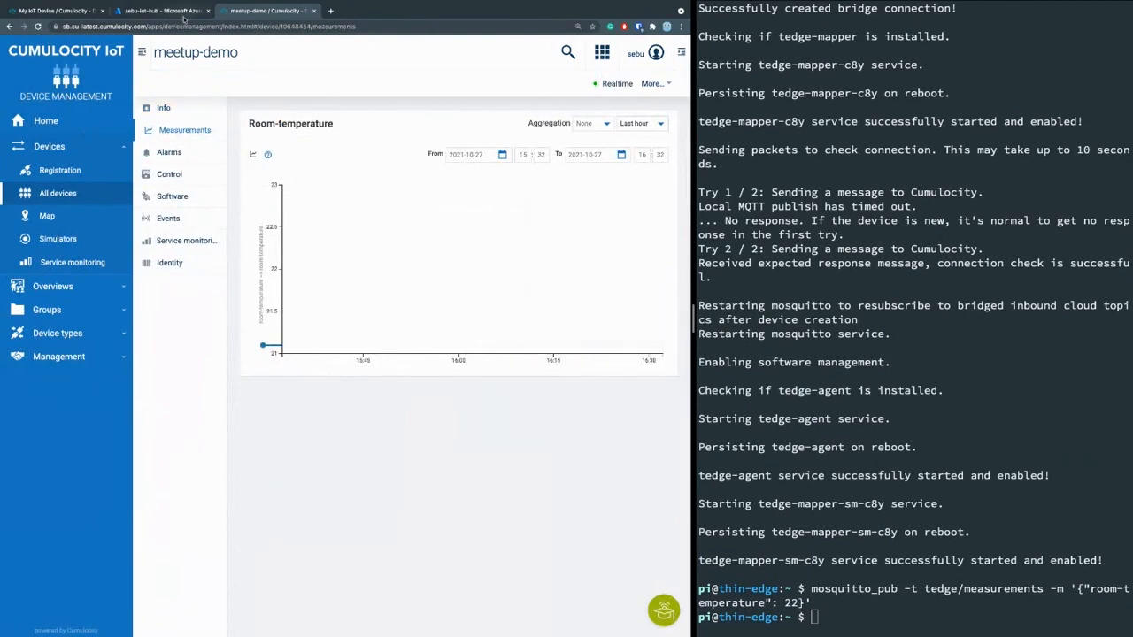
click(168, 10)
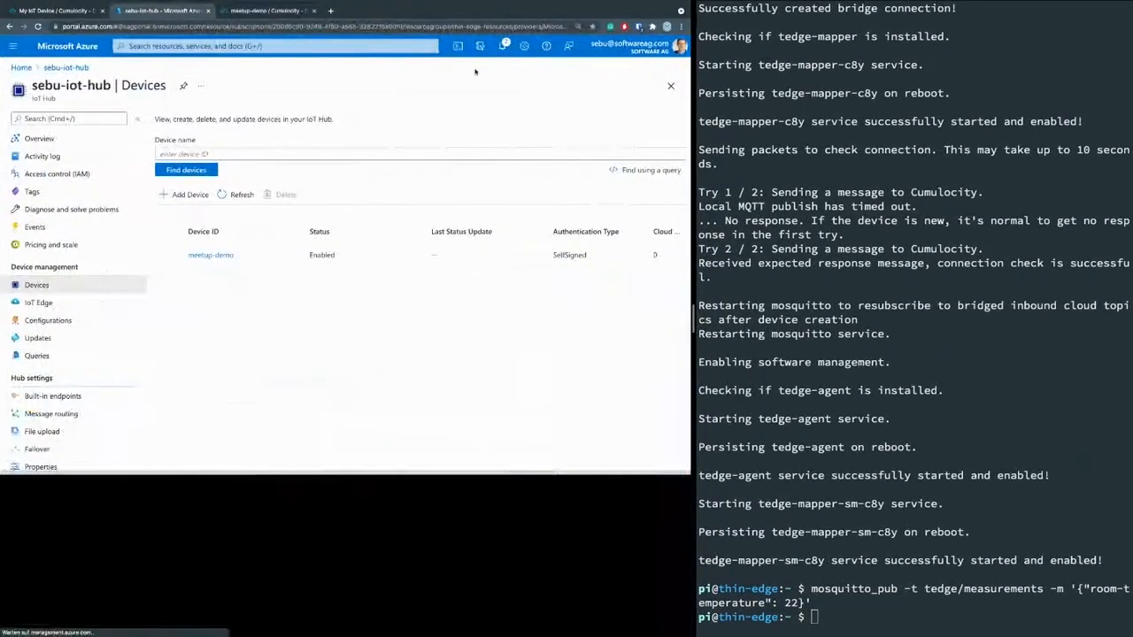
- Start a PowerShell Cloud Shell session in the Azure portal
click(451, 47)
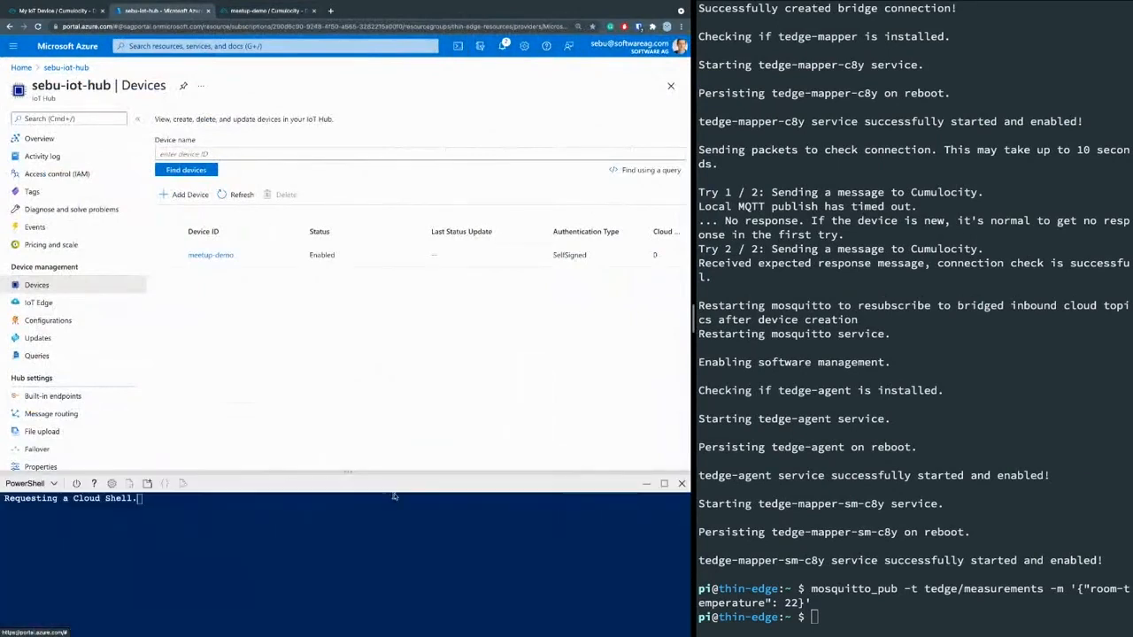
mouse_move(351, 402)
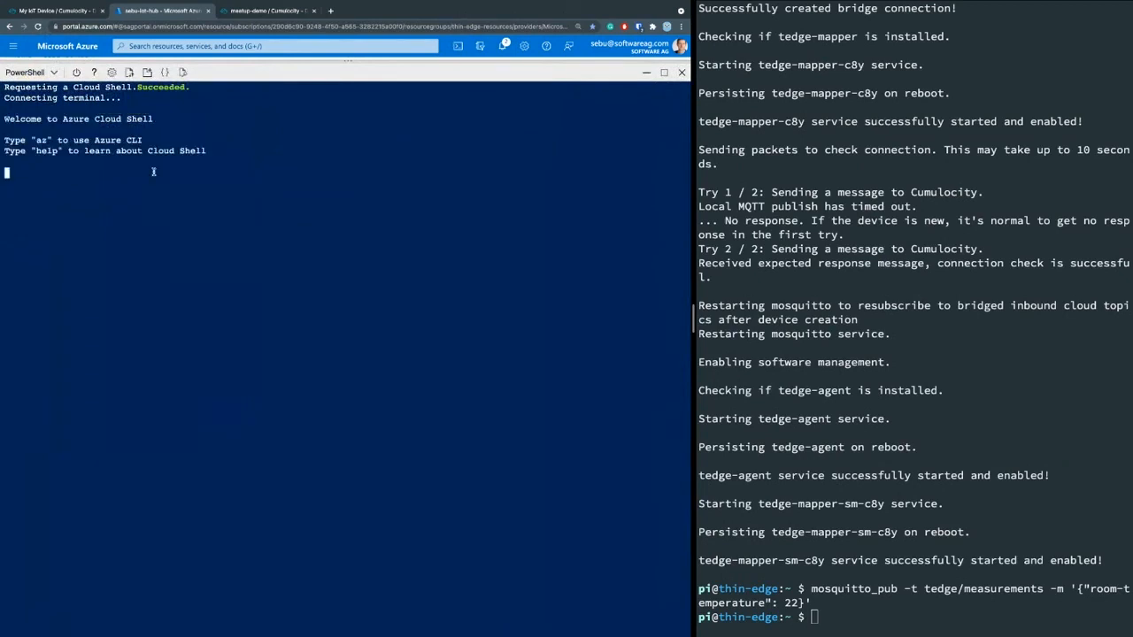
mouse_move(158, 212)
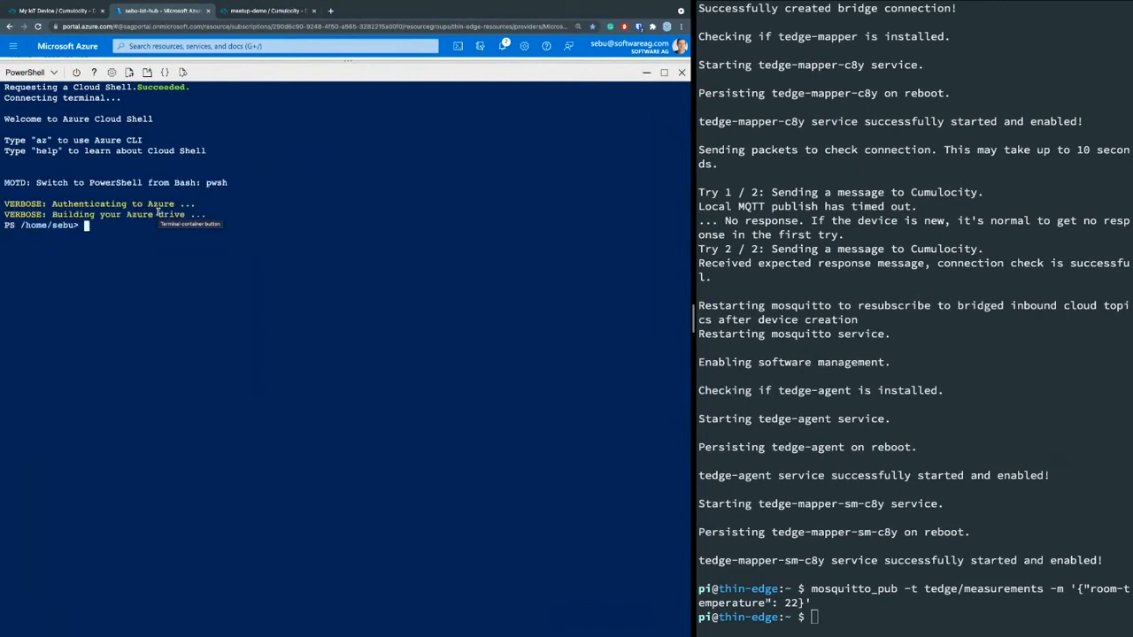
- Monitor sebu-iot-hub events in table output with az iot hub monitor-events
text(az iot hub monitor-events --output table --hub-name sebu-iot-hub)
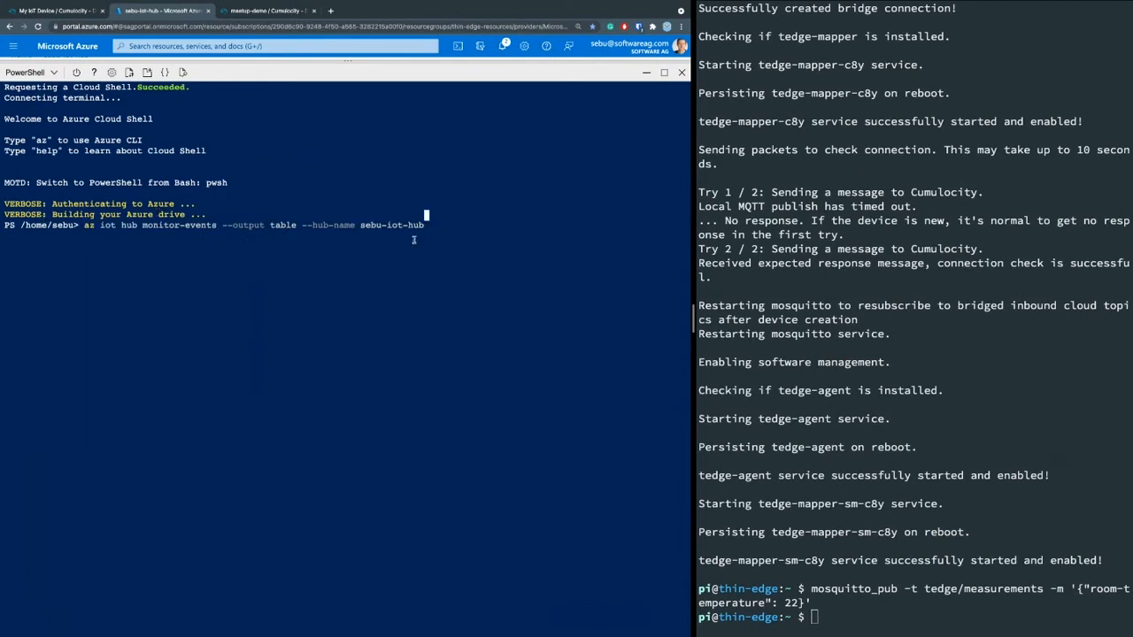
mouse_move(443, 246)
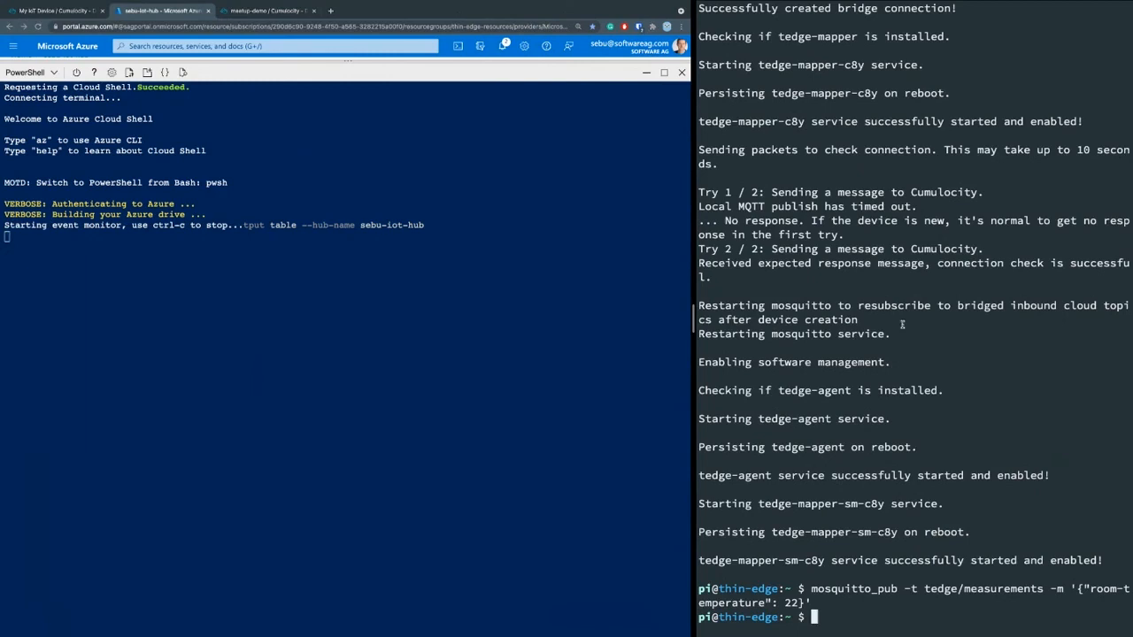
mouse_move(1009, 353)
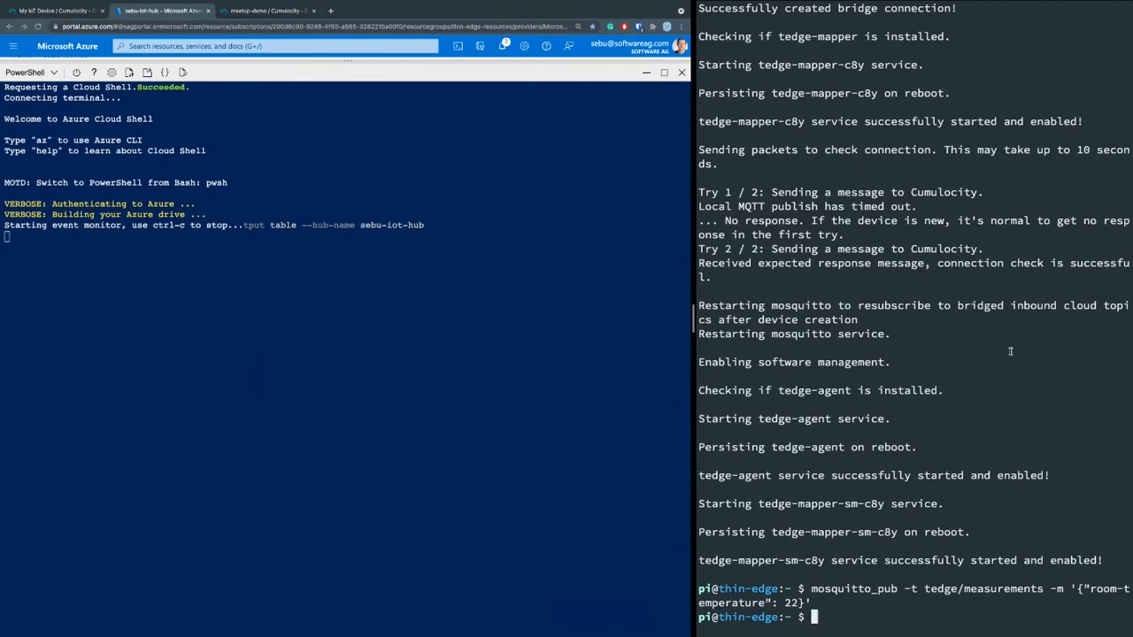
mouse_move(953, 465)
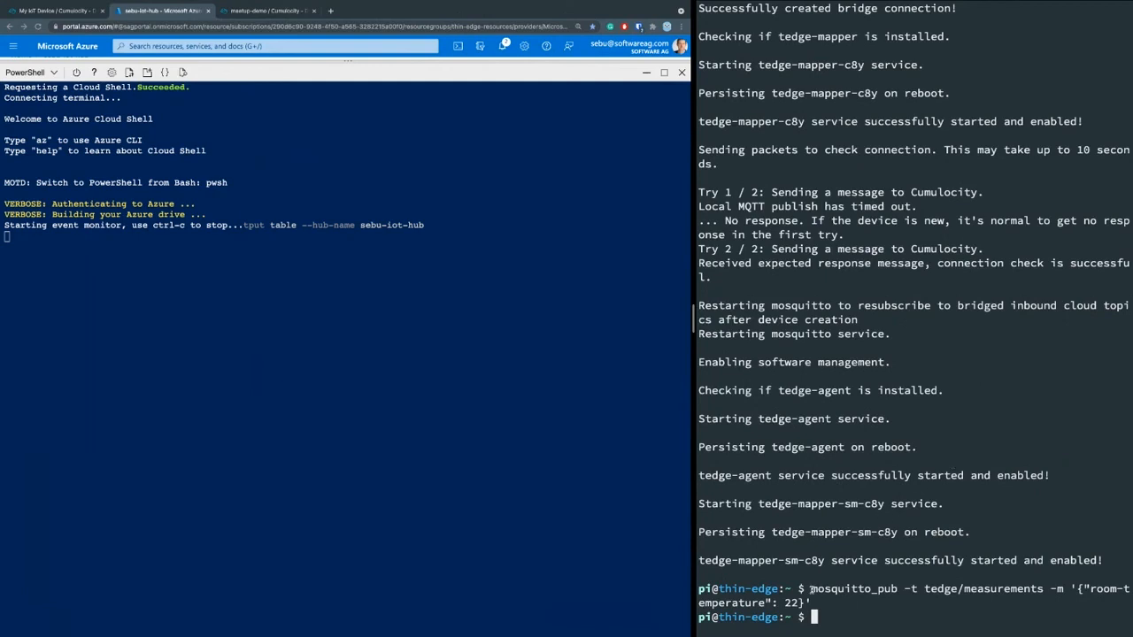
- Re-run the room-temperature 22 mosquitto_pub command and watch the event reach Azure
drag(811, 588, 809, 602)
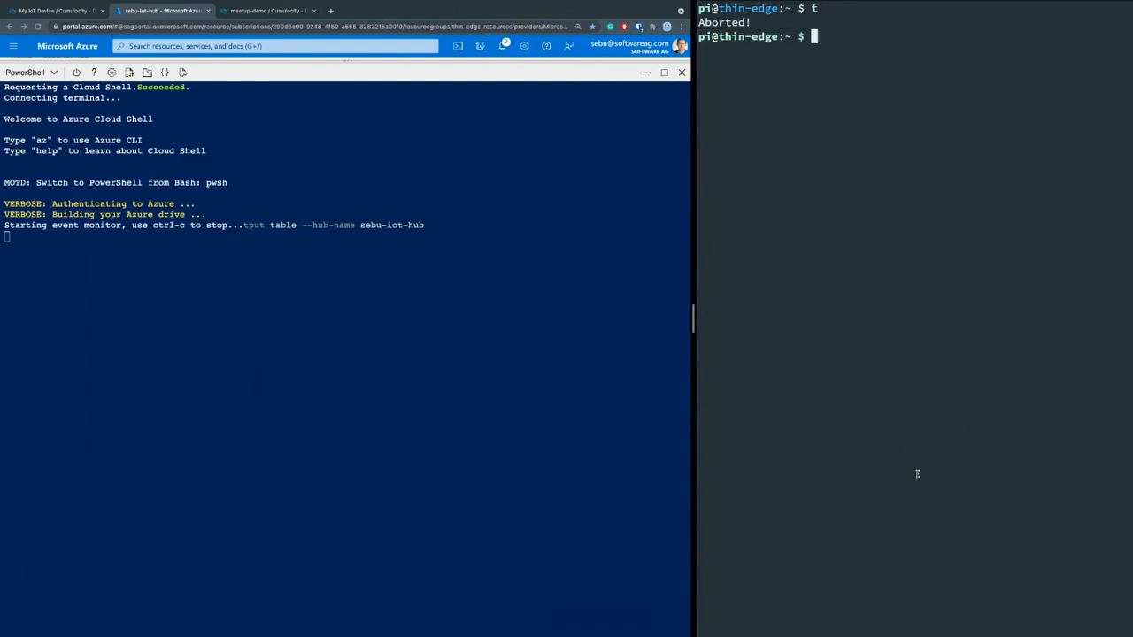
text(mosquitto_pub -t tedge/measurements -m '{"room-temperature": 22}')
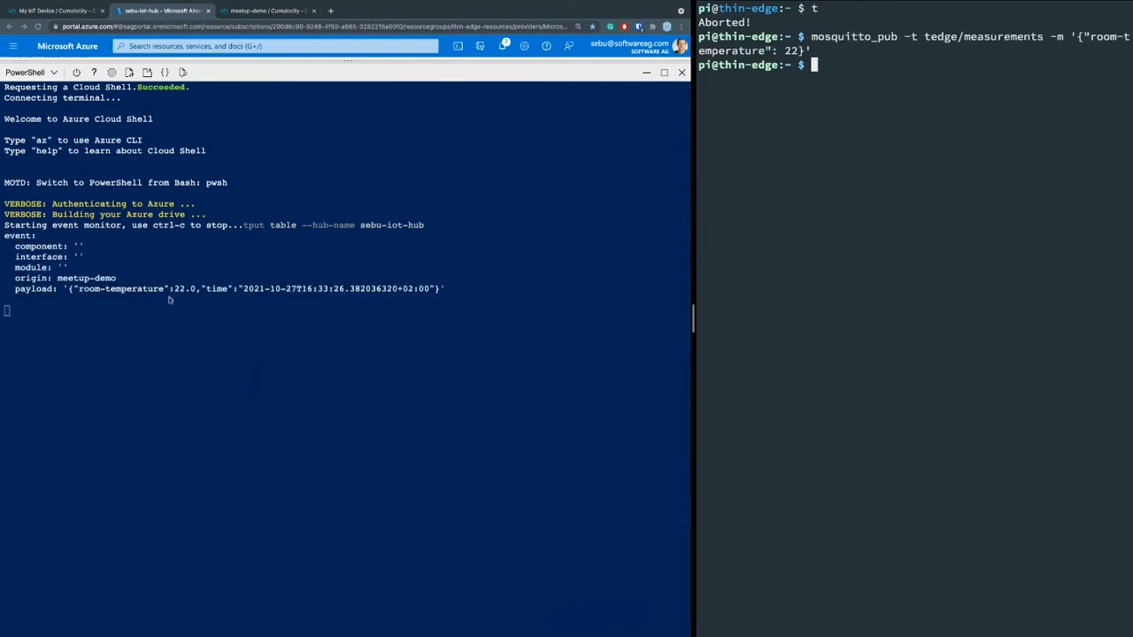
mouse_move(290, 307)
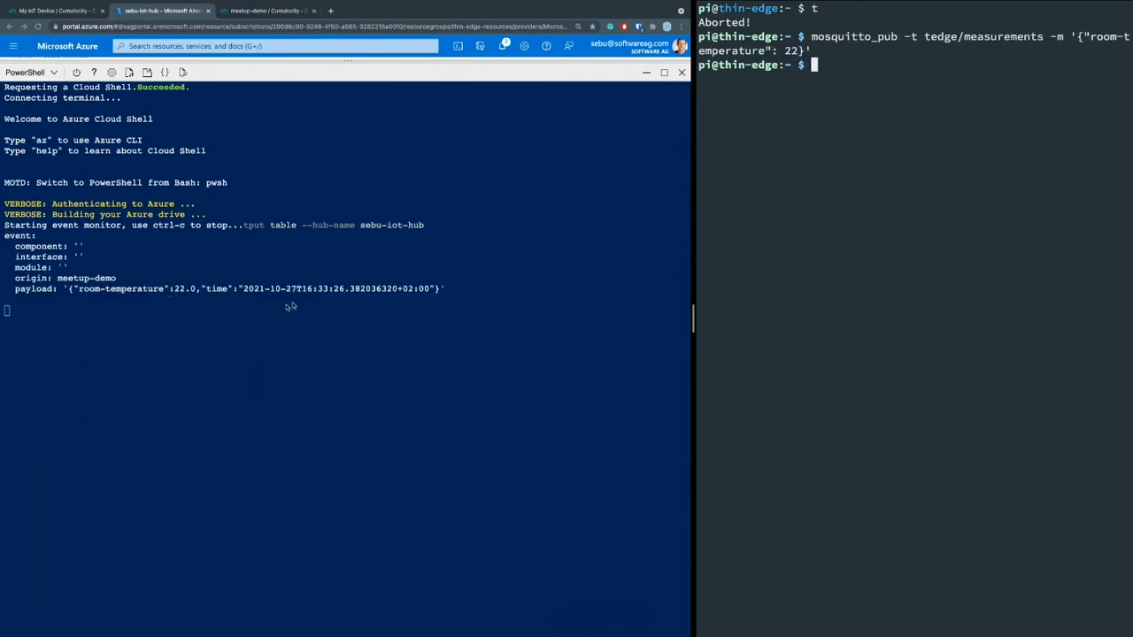